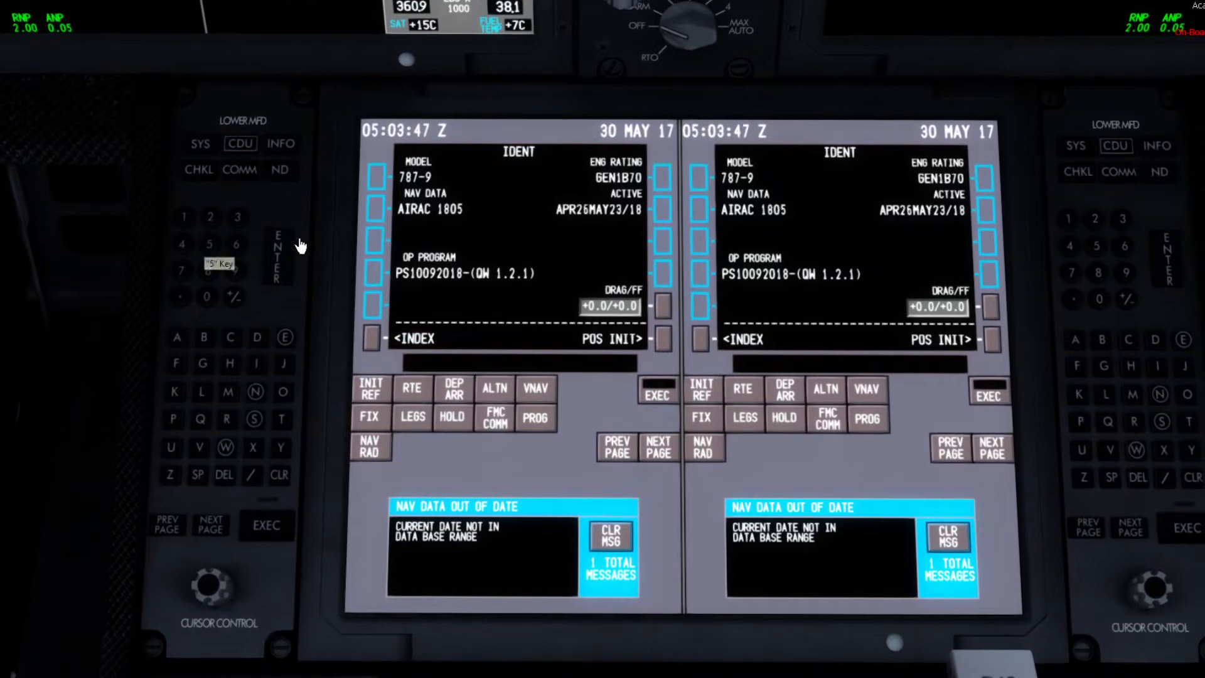
mouse_move(426, 307)
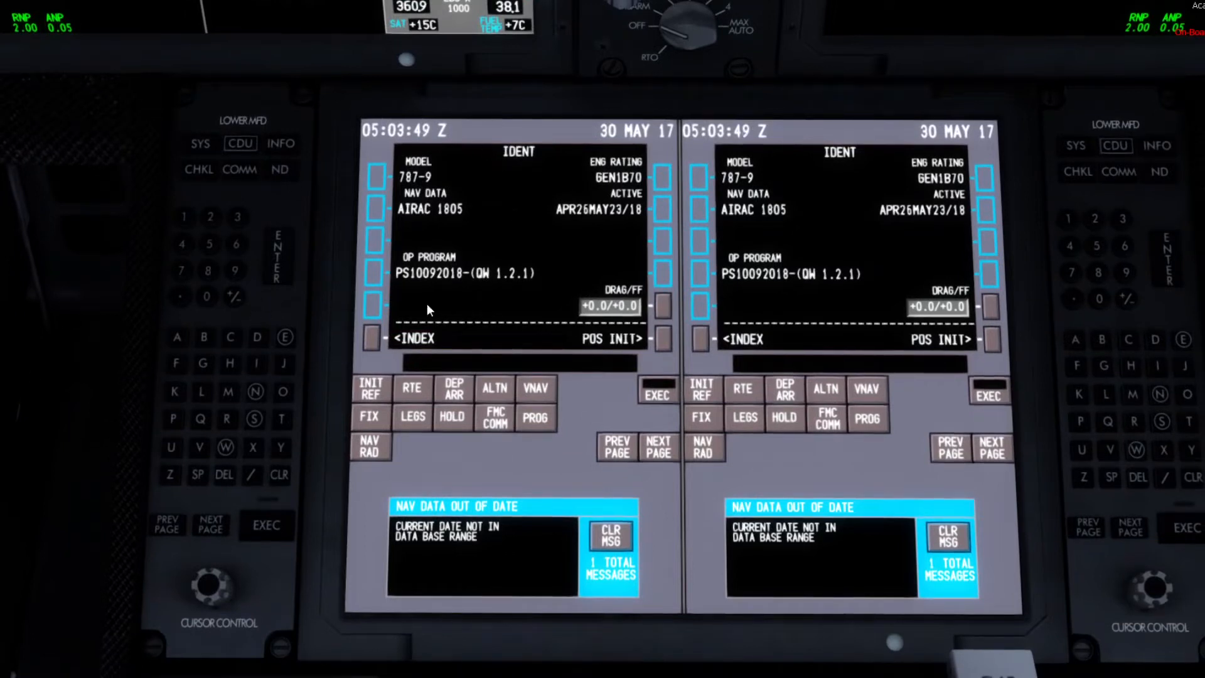
Step: With YPAD as reference airport on POS INIT, show the INIT/REF INDEX page
left_click(371, 337)
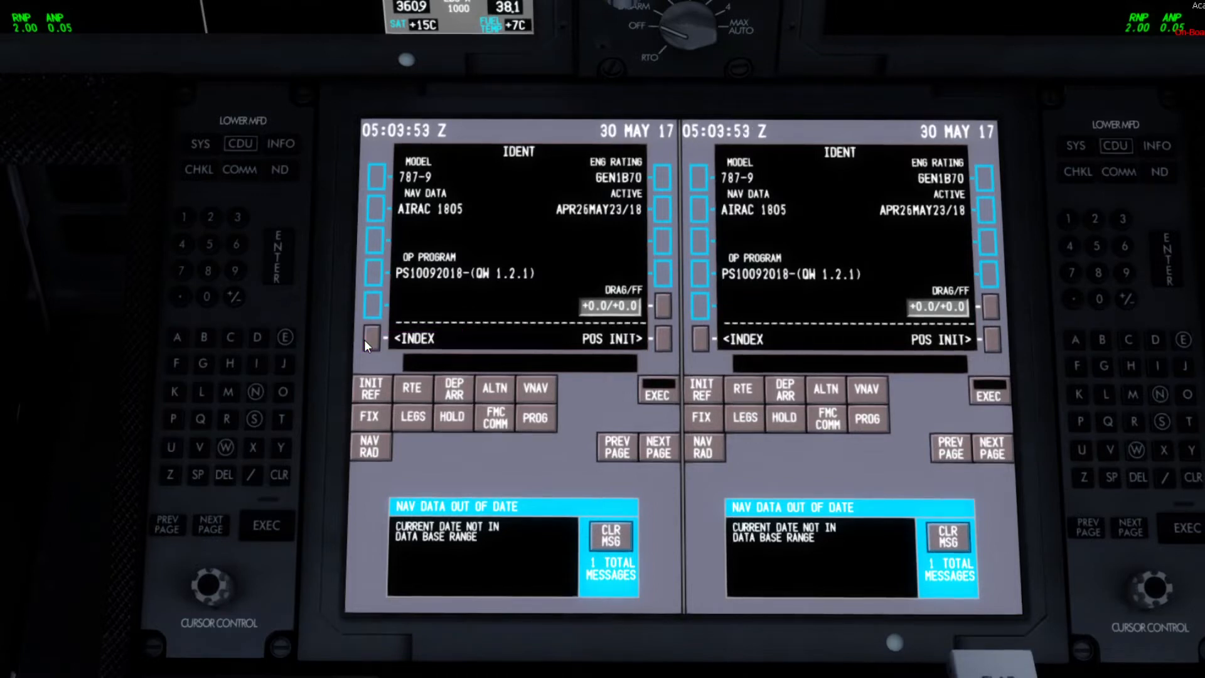
left_click(372, 337)
type("21")
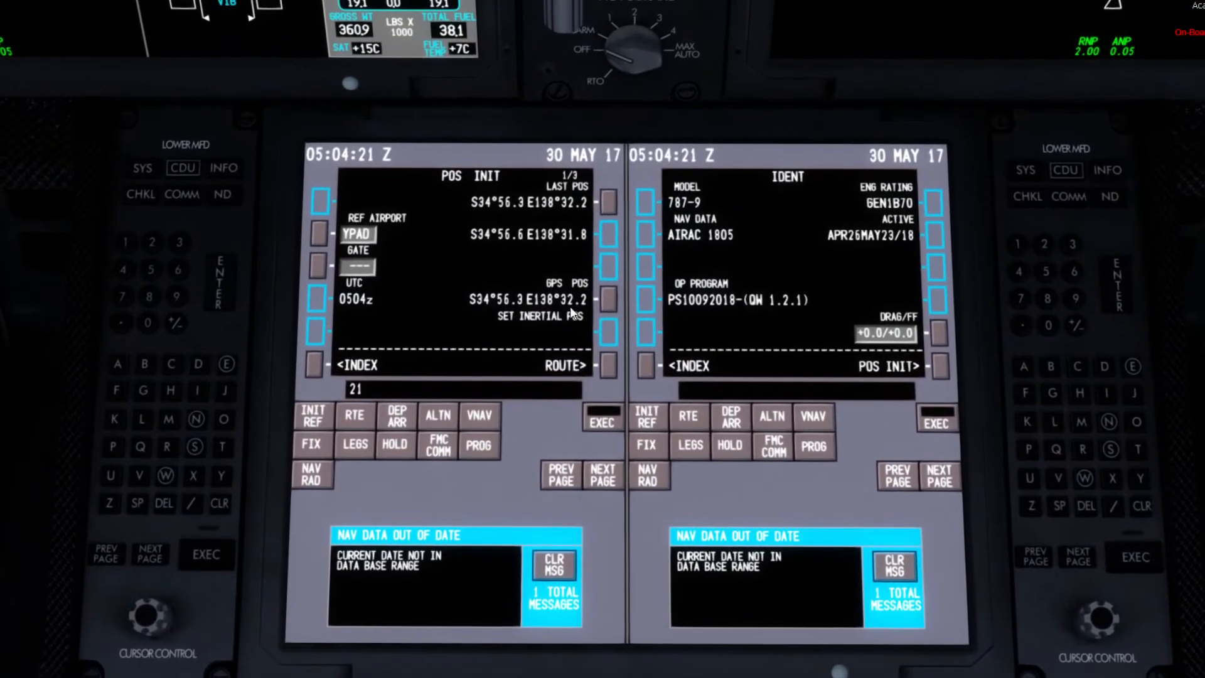
mouse_move(607, 283)
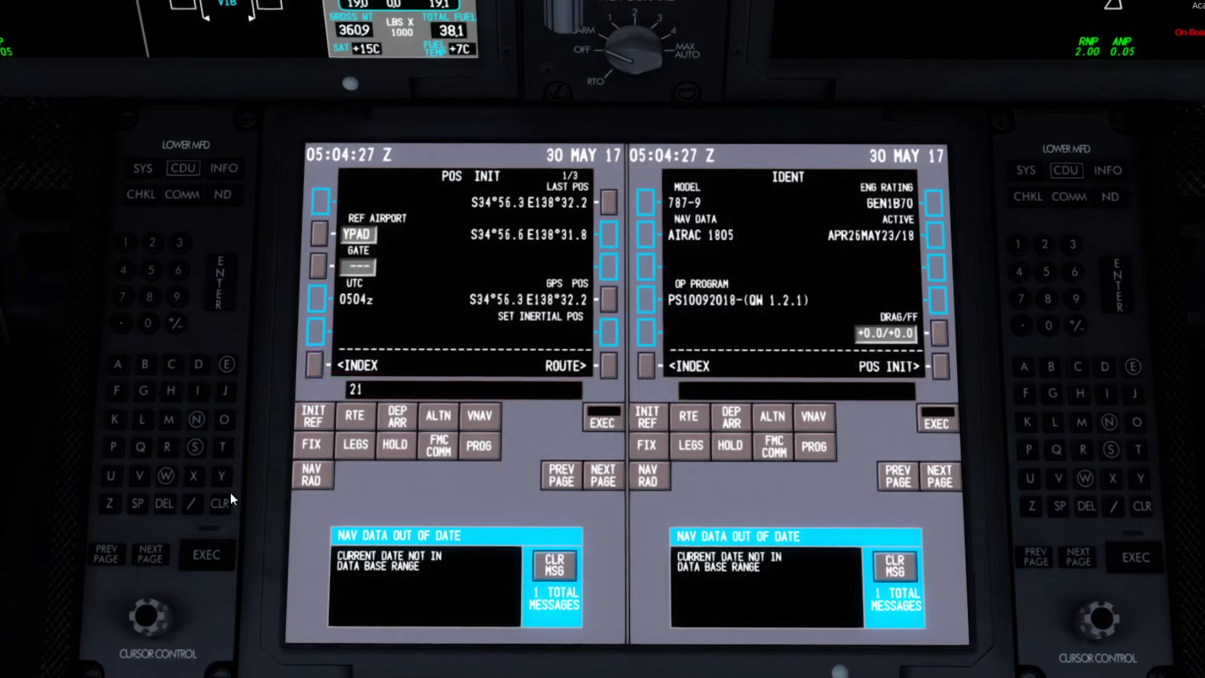
left_click(553, 567)
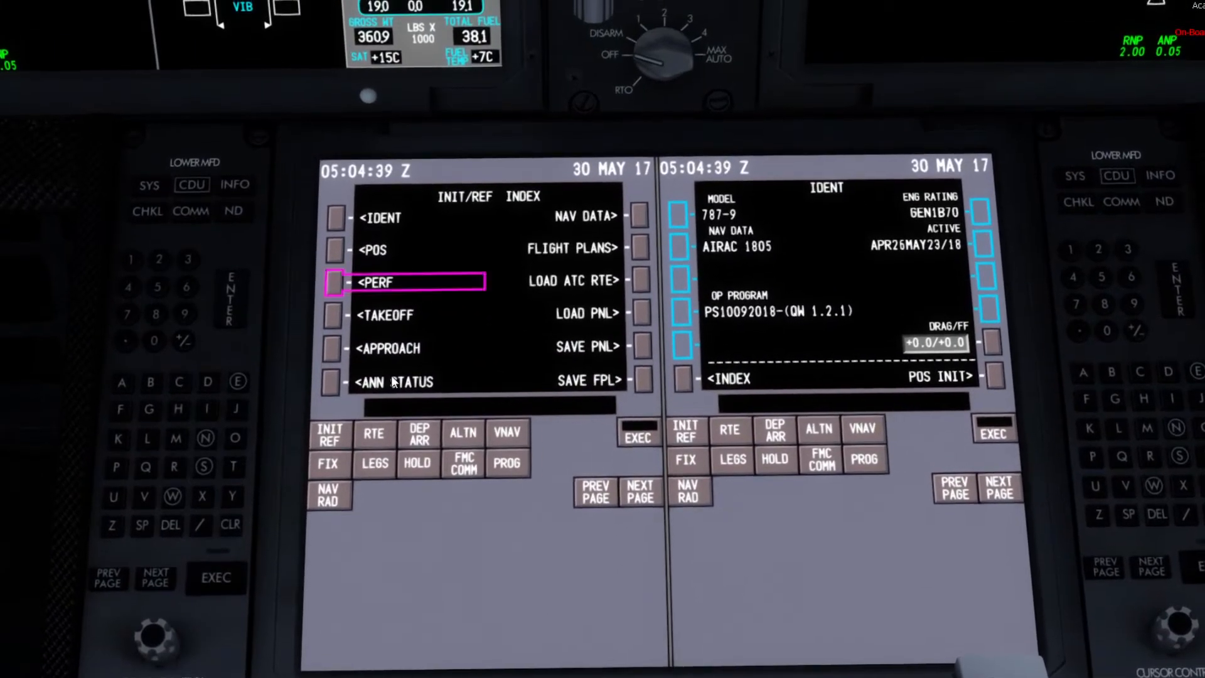
Step: From the RTE page, bring up the stored FLIGHT PLANS list
left_click(374, 433)
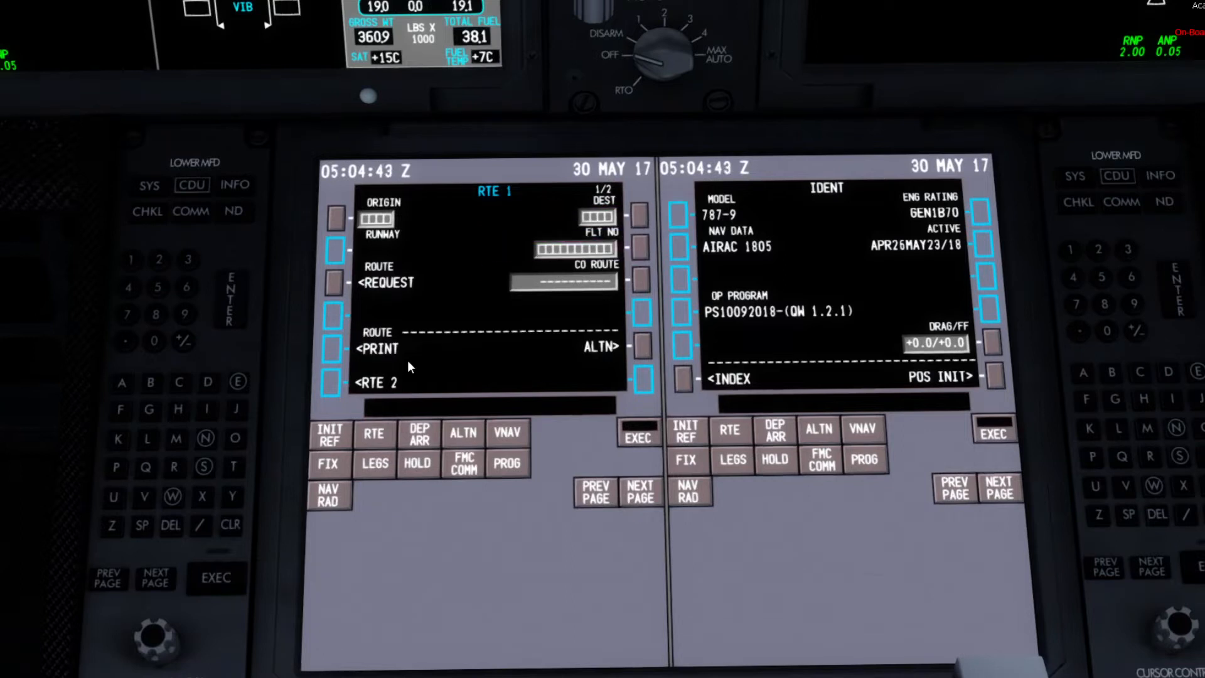
left_click(329, 465)
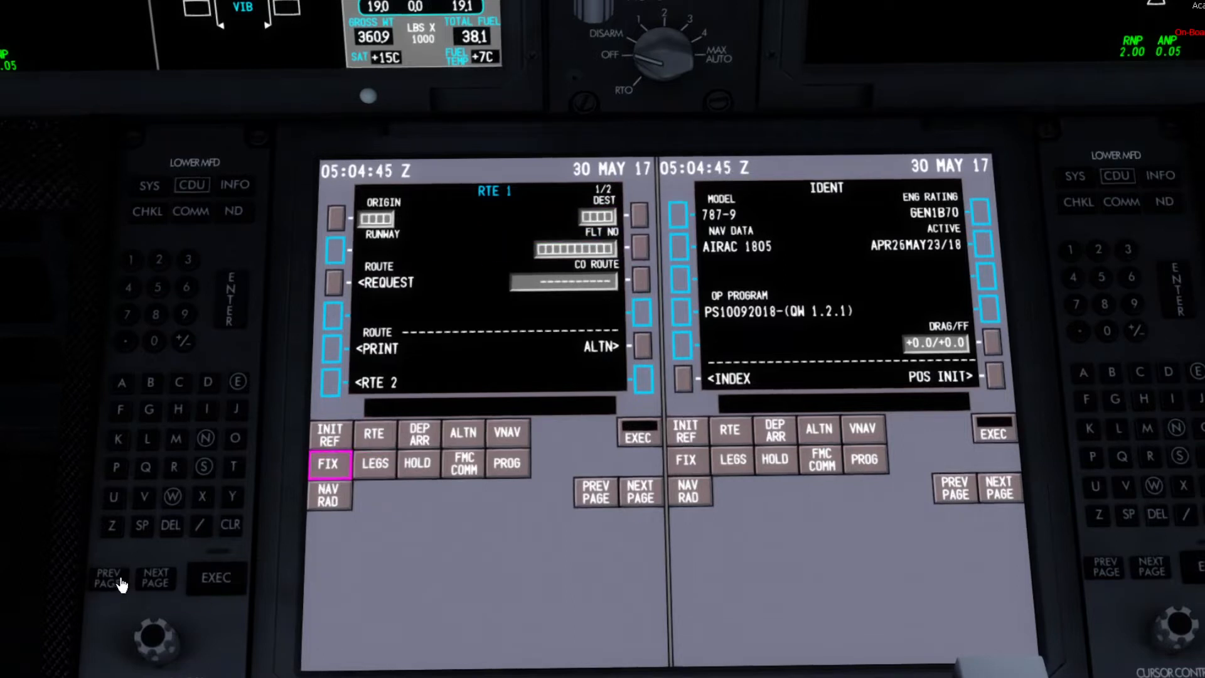
left_click(374, 435)
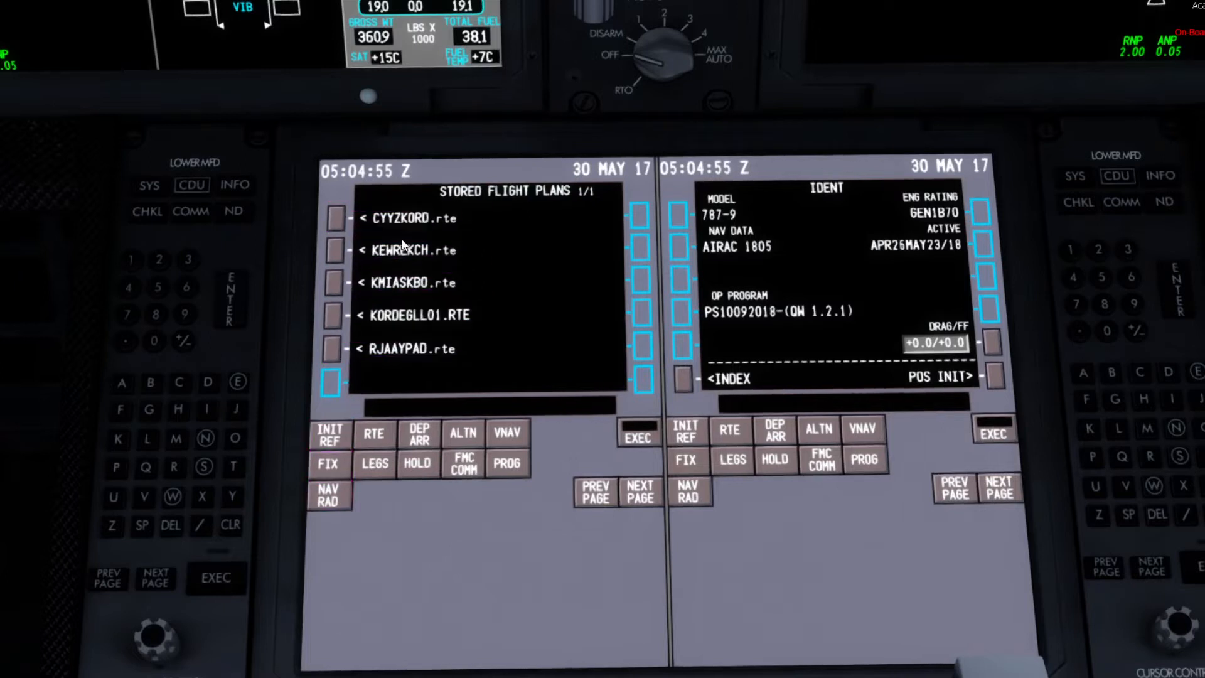
left_click(334, 282)
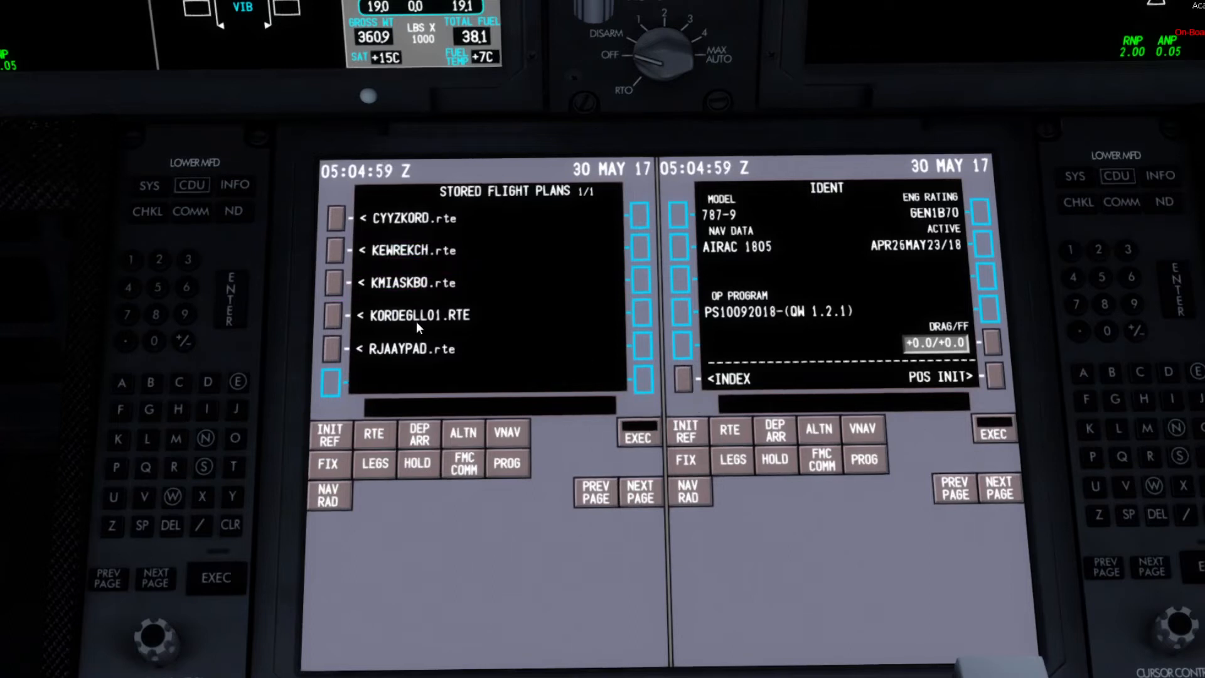
Step: Load the RJAAYPAD.rte company route, activate and execute it (RJAA to YPAD)
left_click(332, 347)
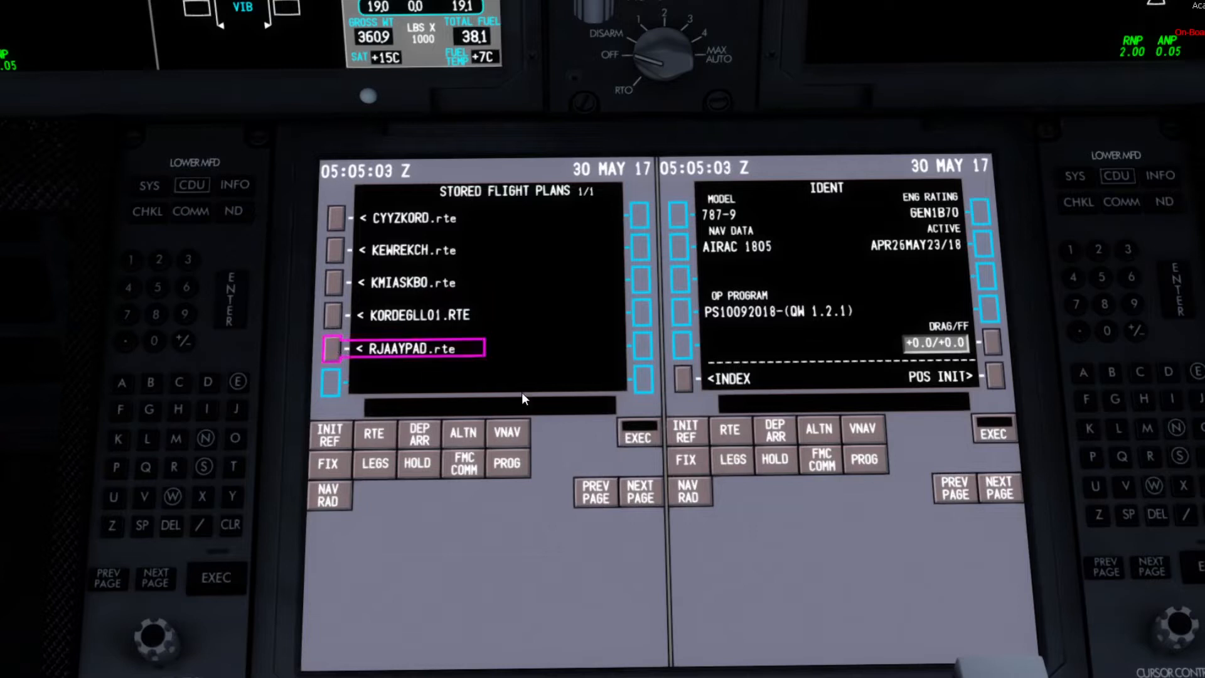
left_click(334, 347)
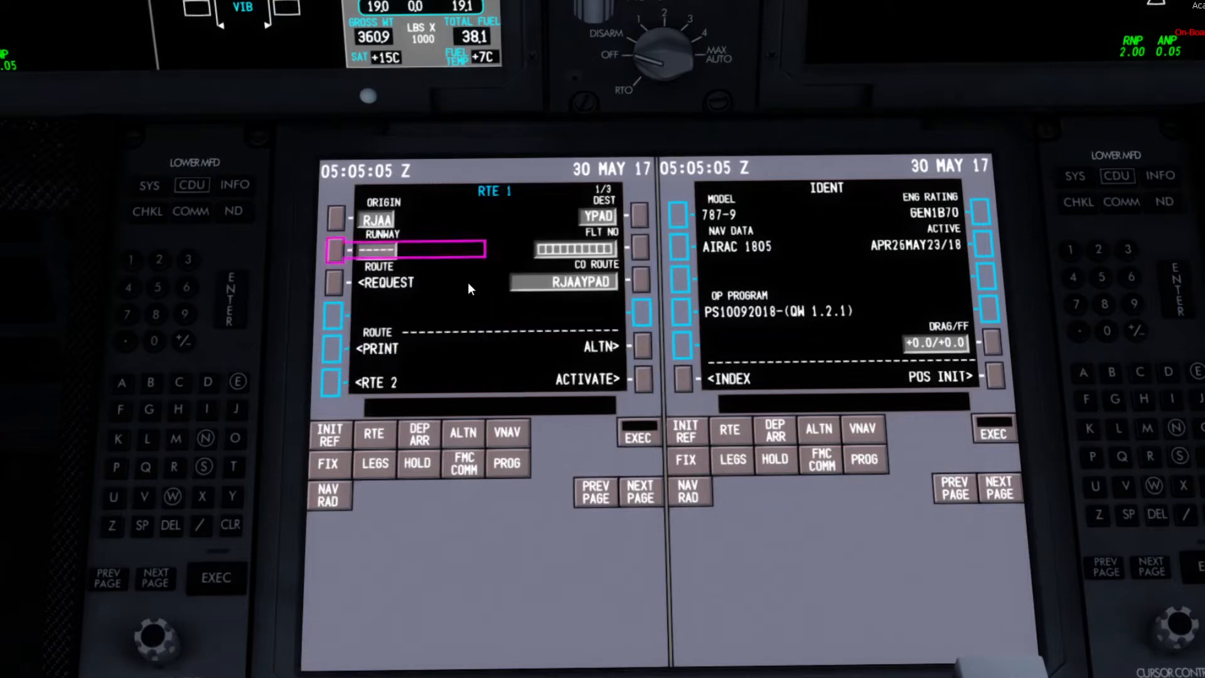
left_click(642, 379)
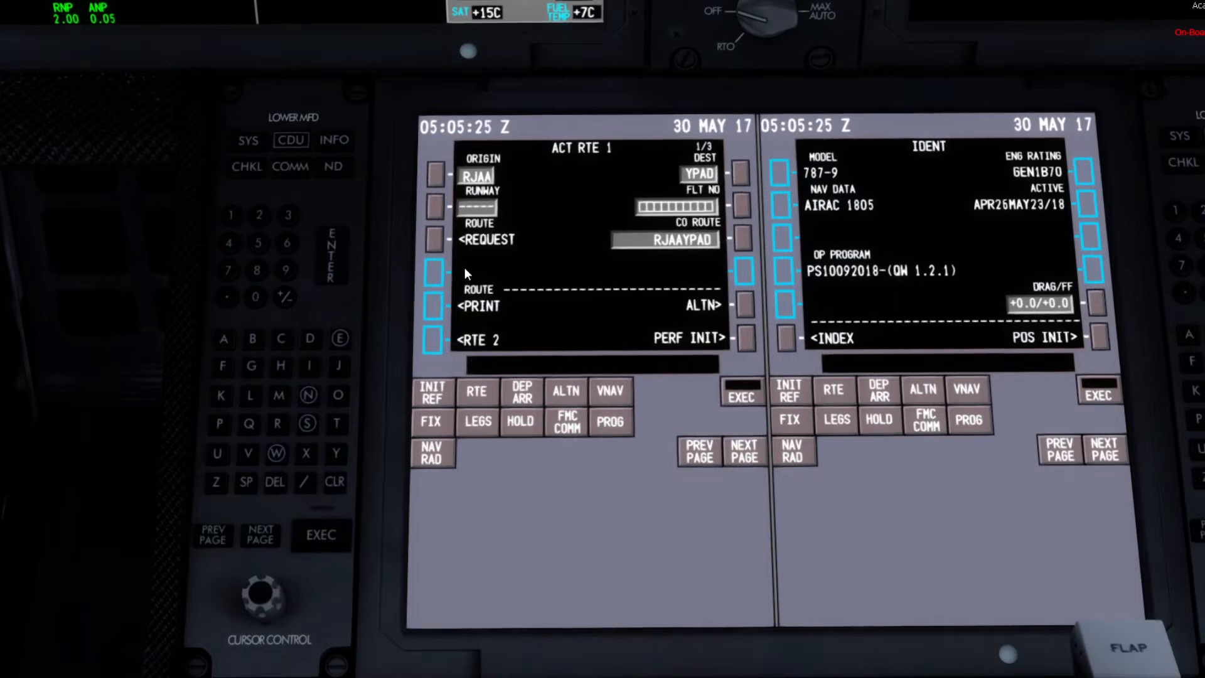
left_click(432, 208)
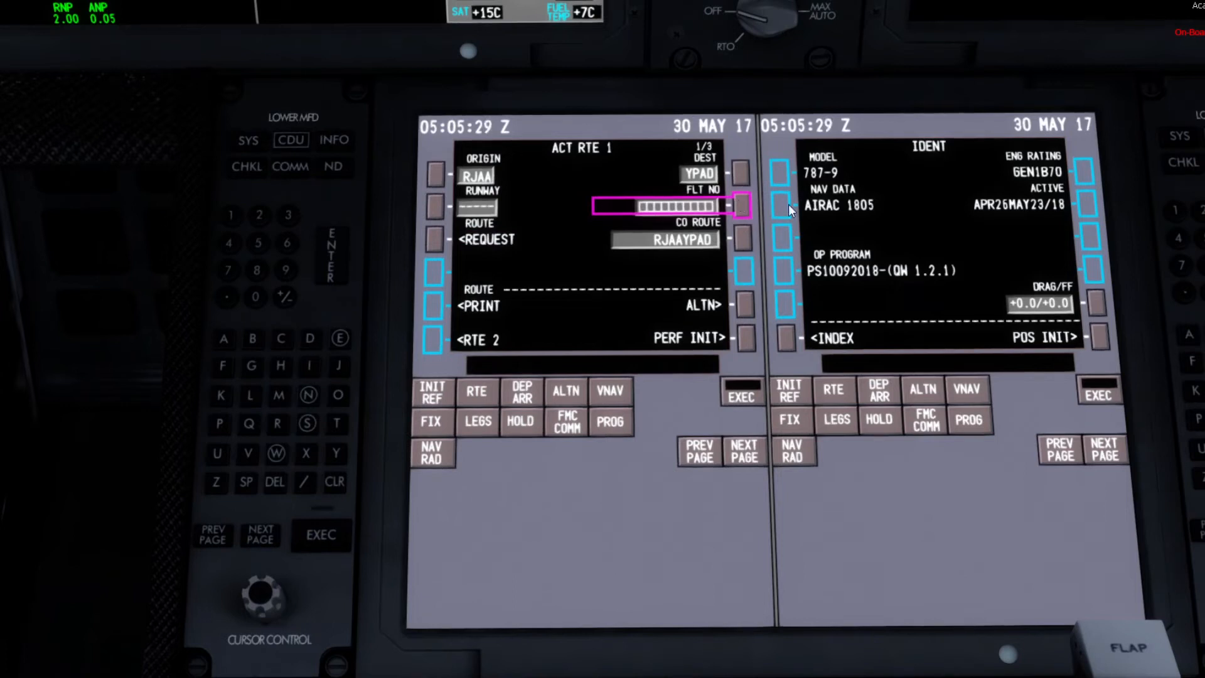
mouse_move(276, 453)
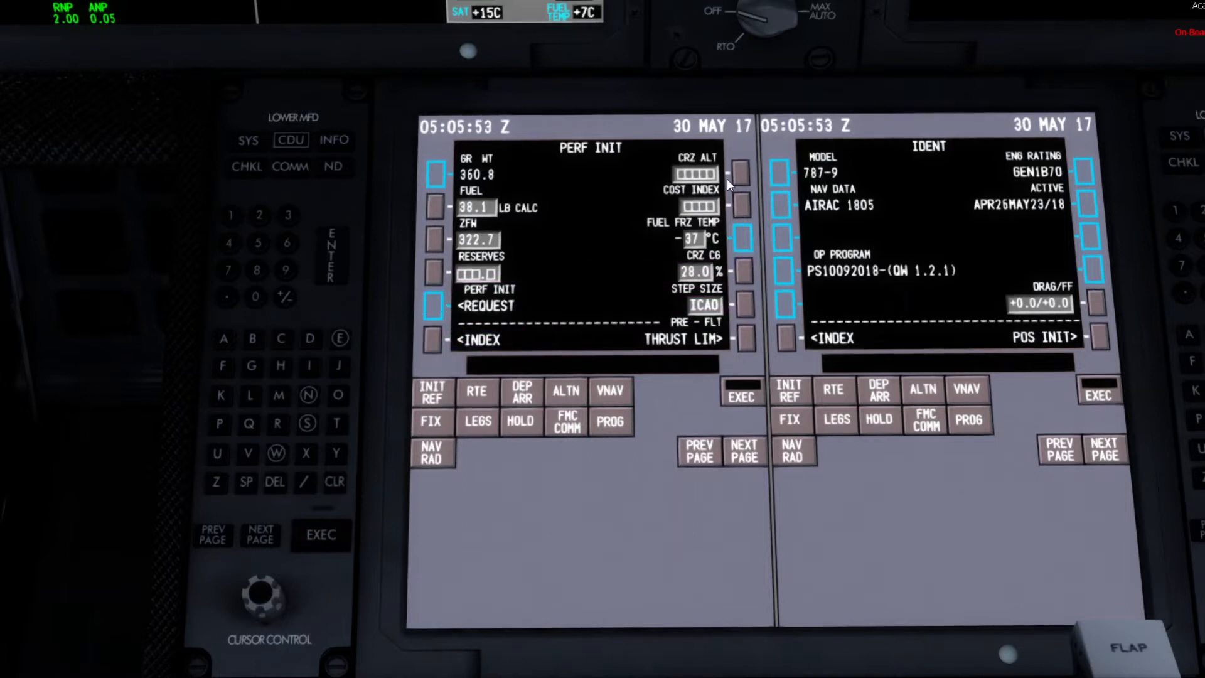
Step: Enter cruise altitude 320, reserves 12.5 and cost index 80 on PERF INIT, then show the index
left_click(431, 239)
type("320")
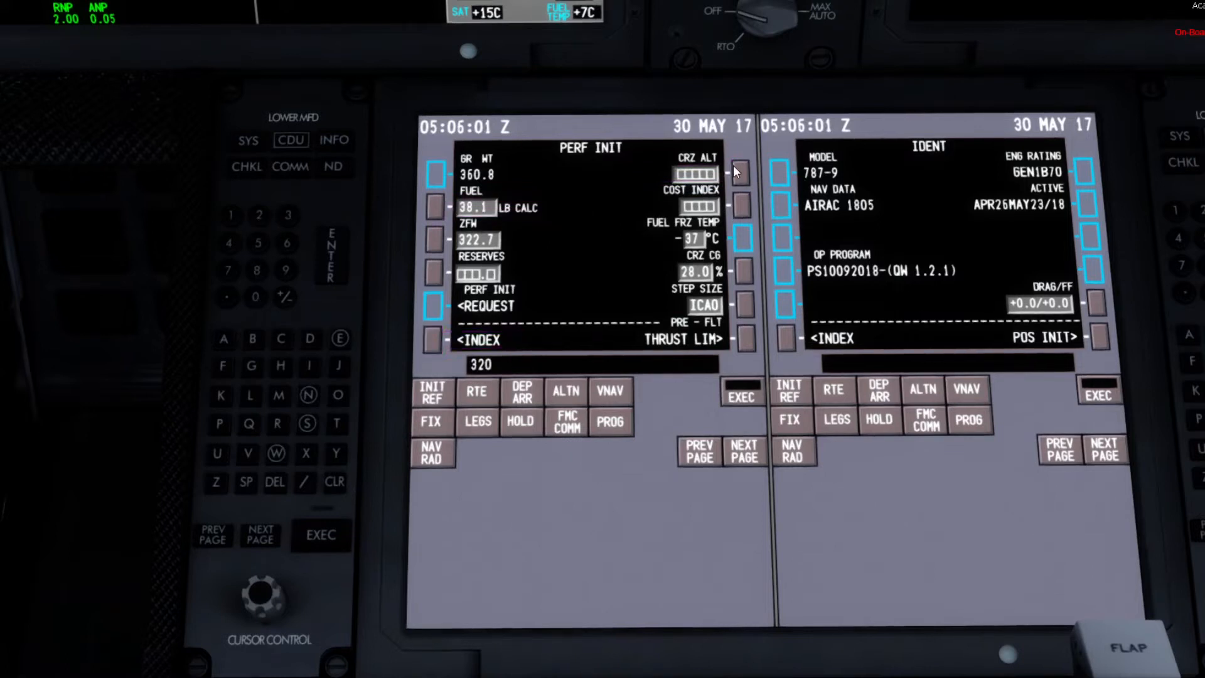
left_click(740, 173)
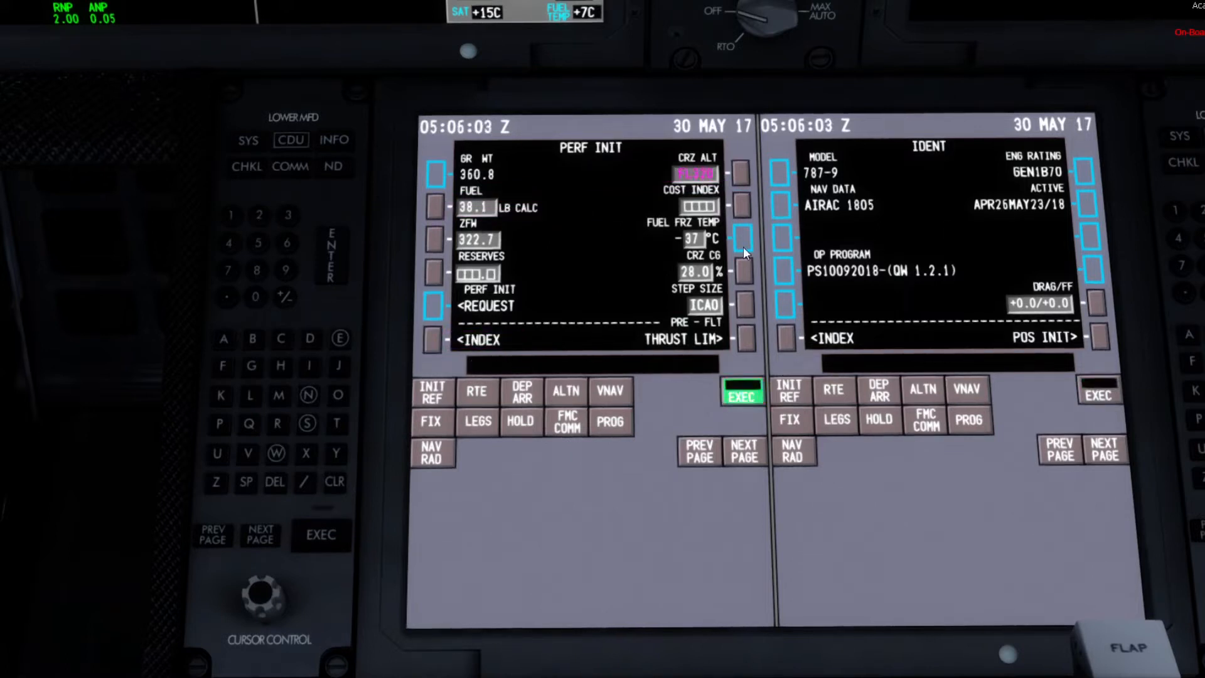
left_click(741, 396)
type("80")
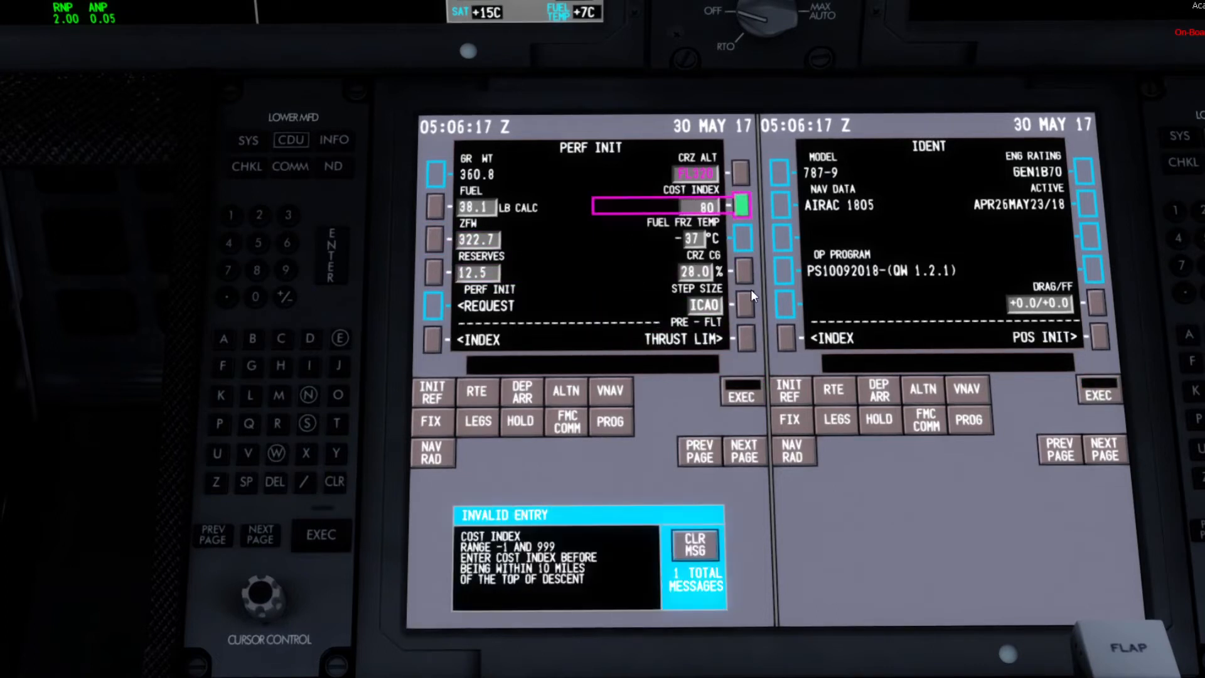
left_click(693, 546)
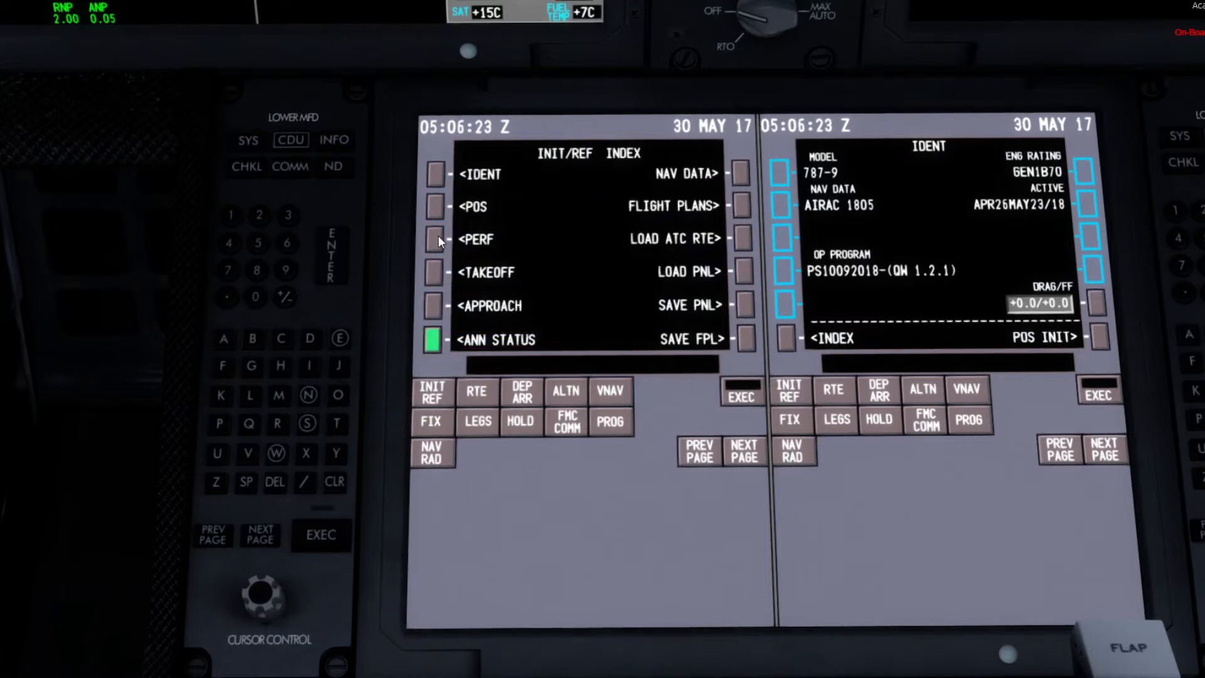
Step: Set a derated takeoff thrust on the TAKEOFF REF page and return to the INIT/REF index
left_click(434, 273)
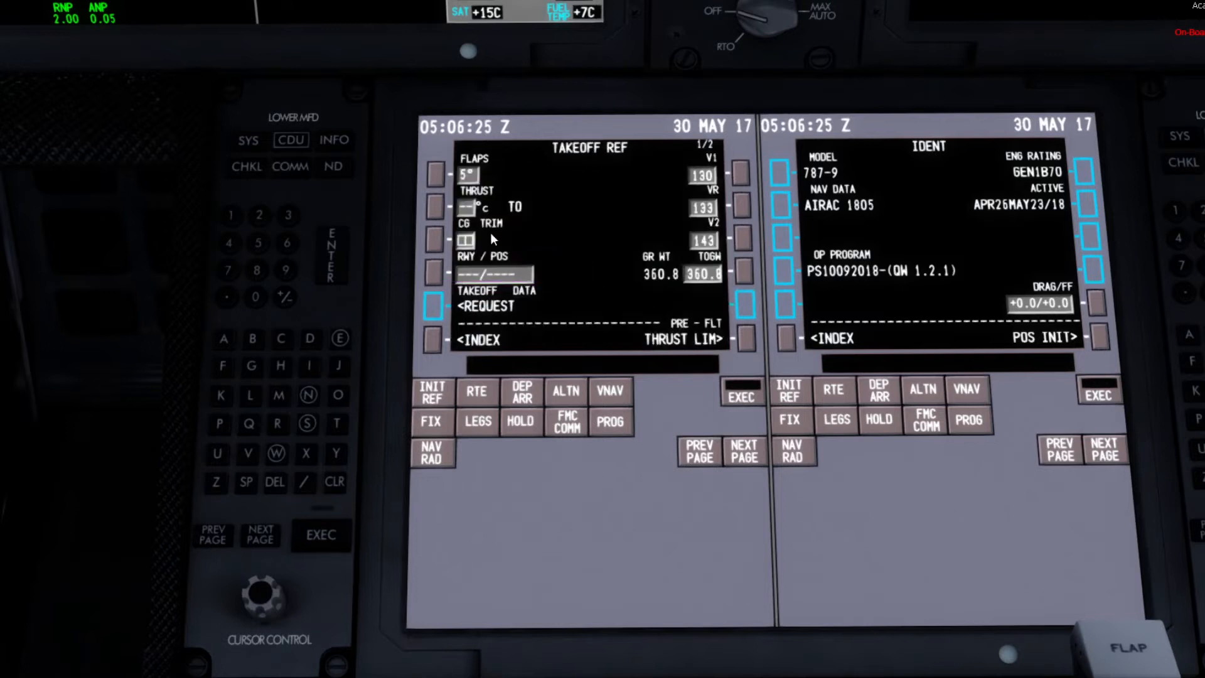
left_click(434, 206)
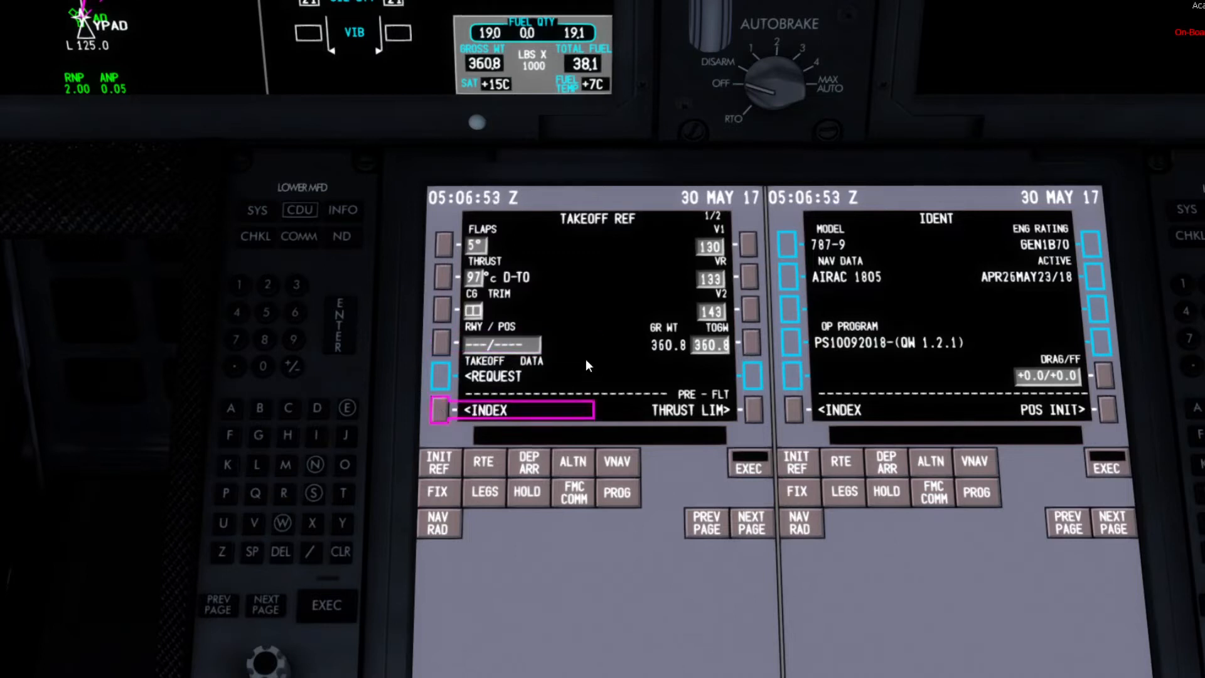
left_click(439, 375)
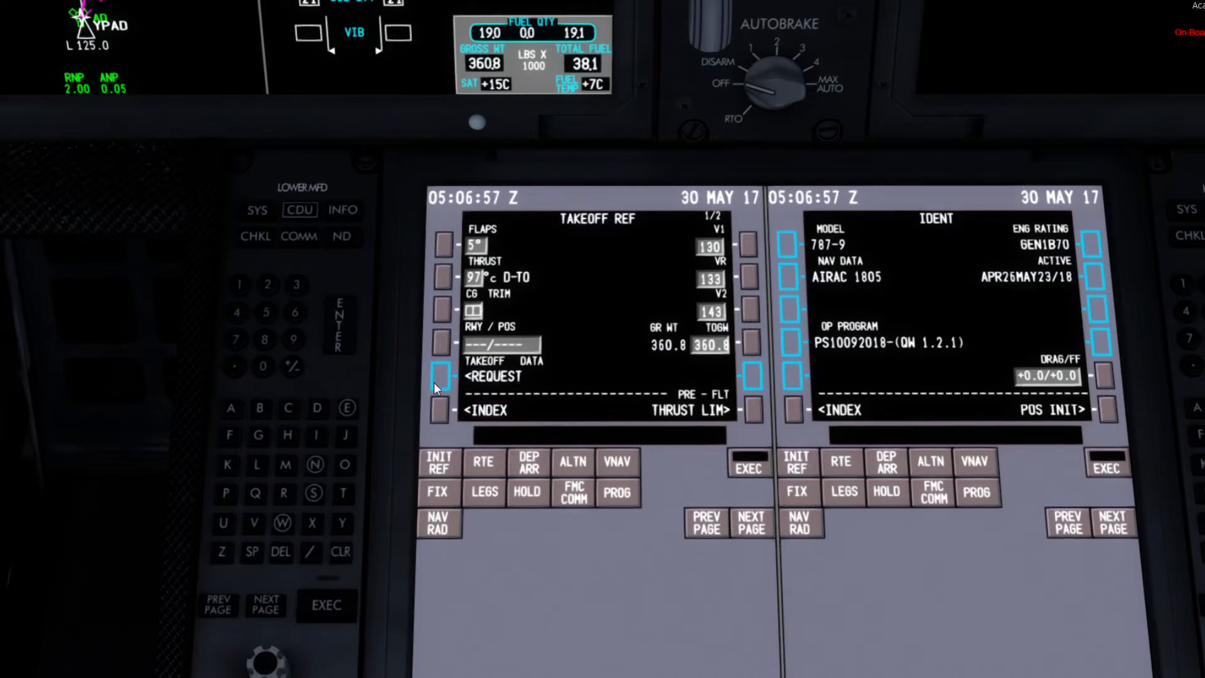
left_click(439, 388)
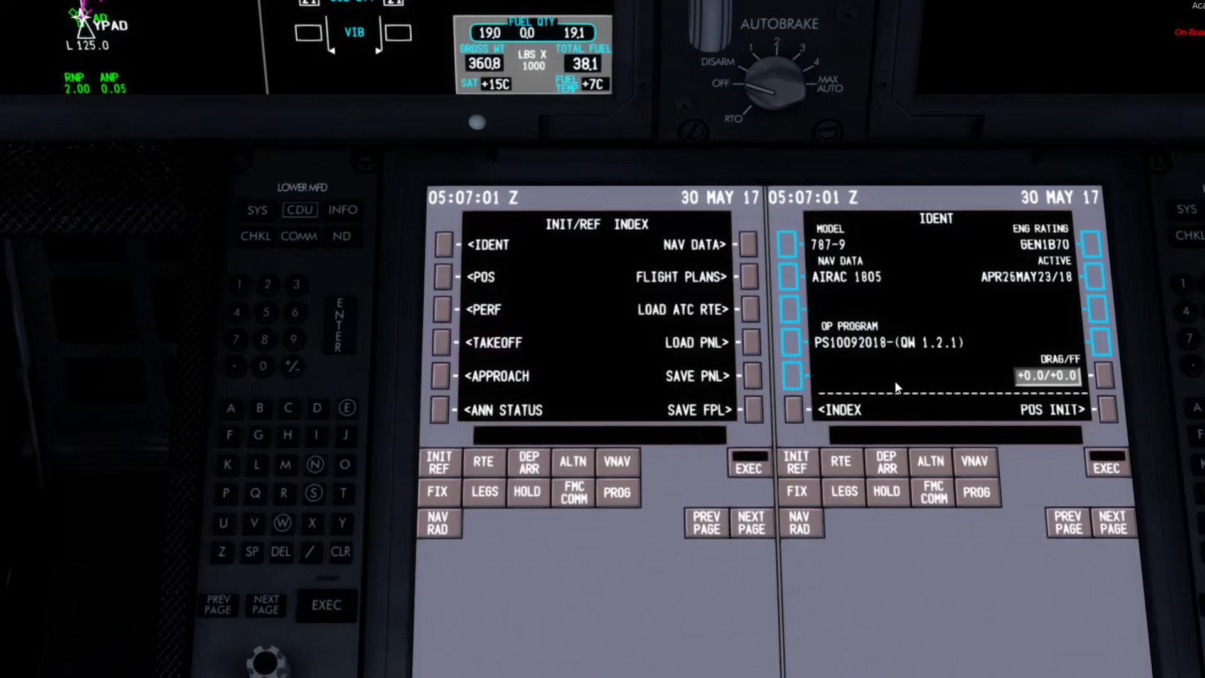
Step: Load a saved panel state and bring up the RJAA departures
left_click(751, 342)
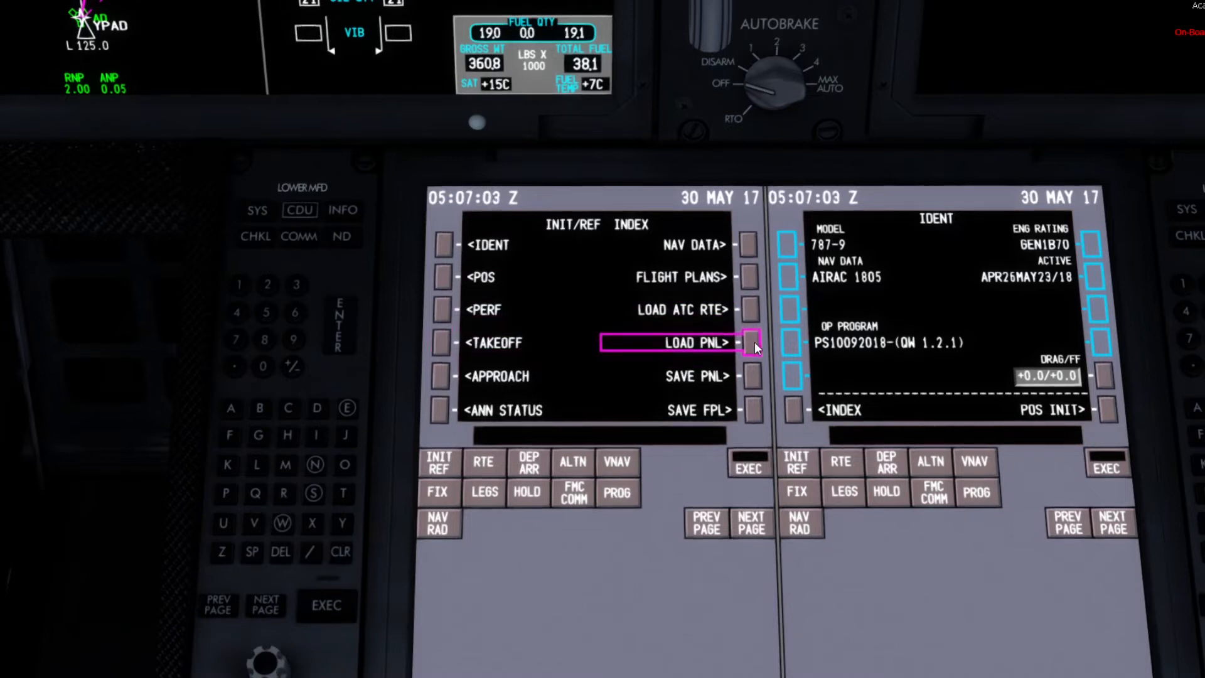
left_click(754, 343)
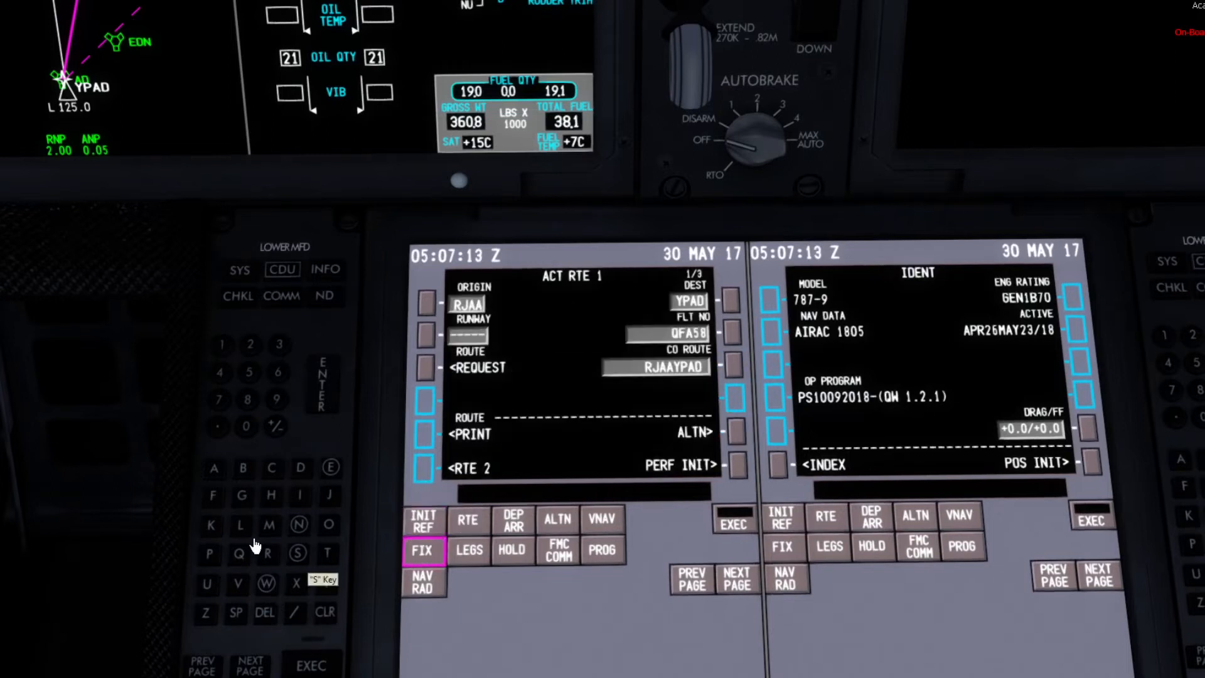
left_click(469, 549)
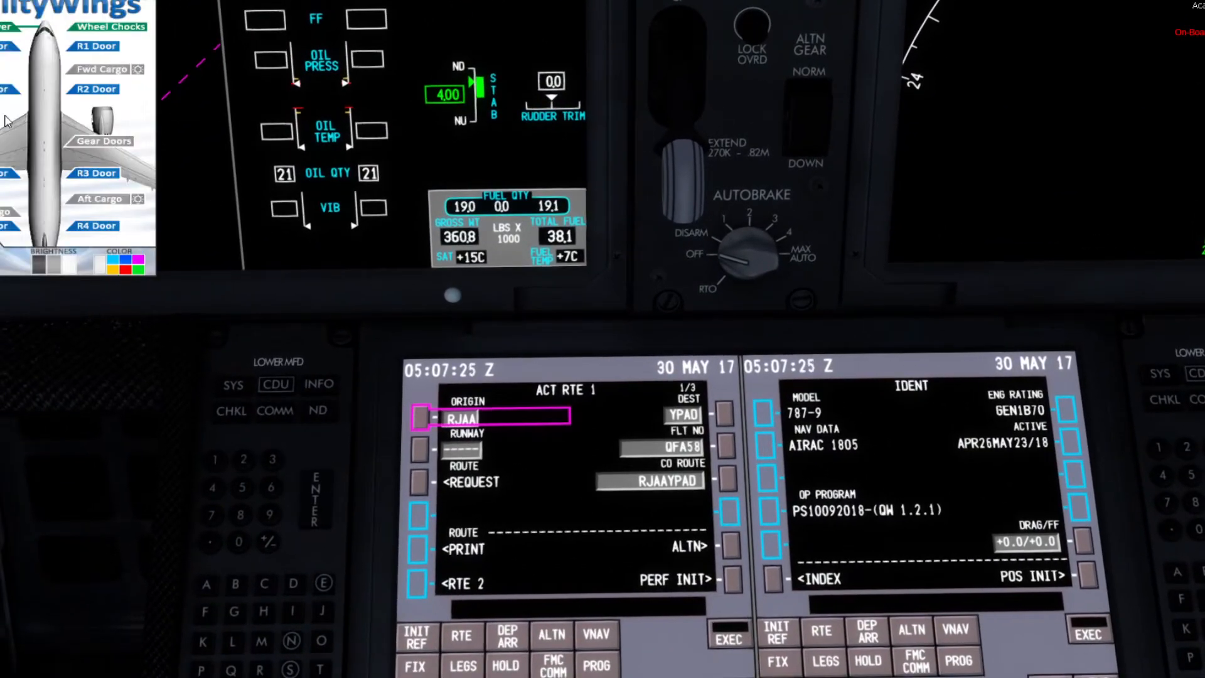
mouse_move(207, 467)
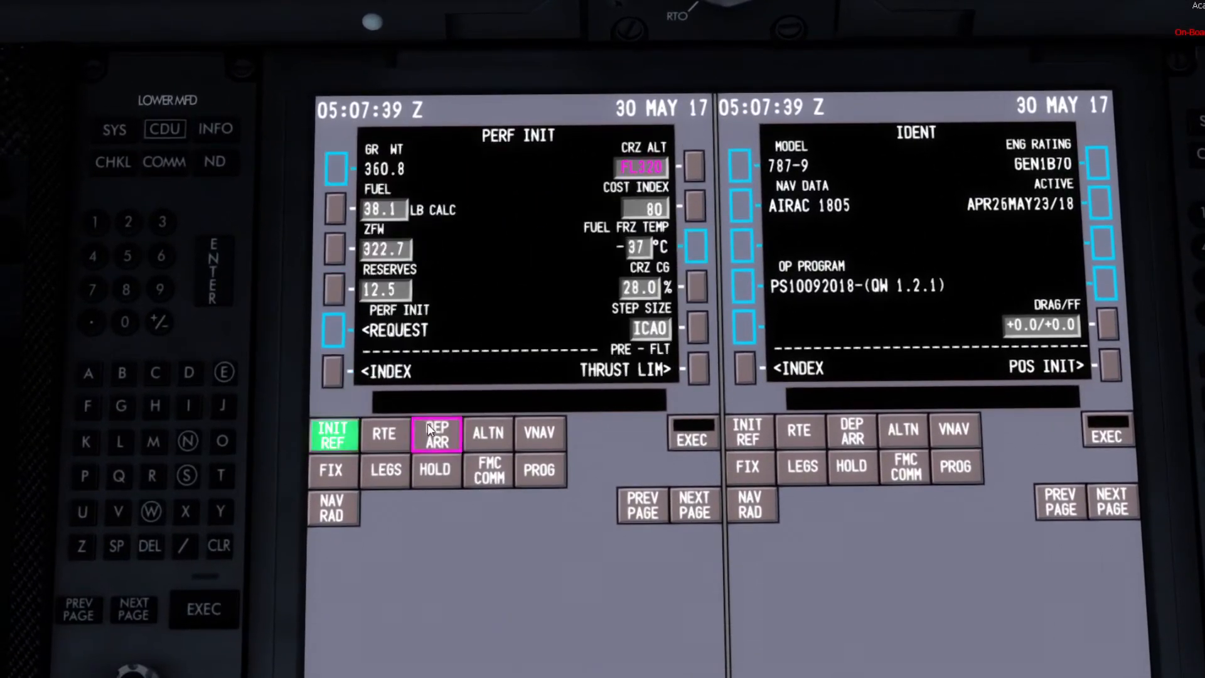
Step: Select the BEACH1 departure from the RJAA DEPARTURES list and execute
left_click(332, 434)
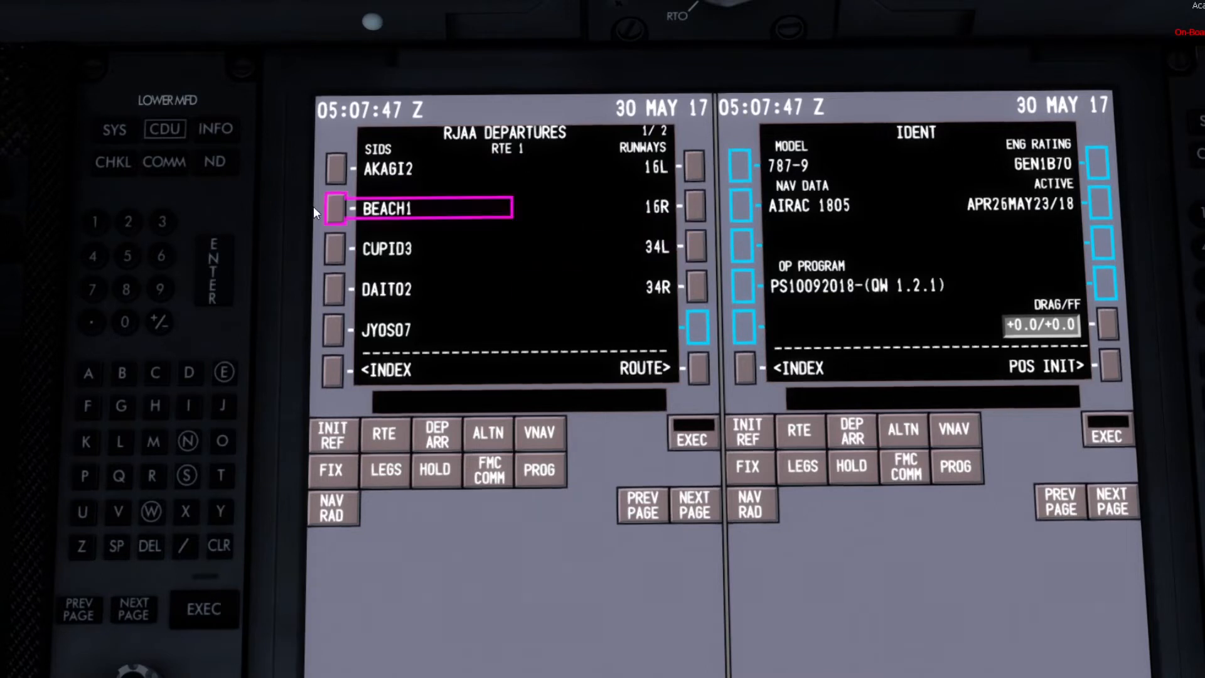
left_click(334, 208)
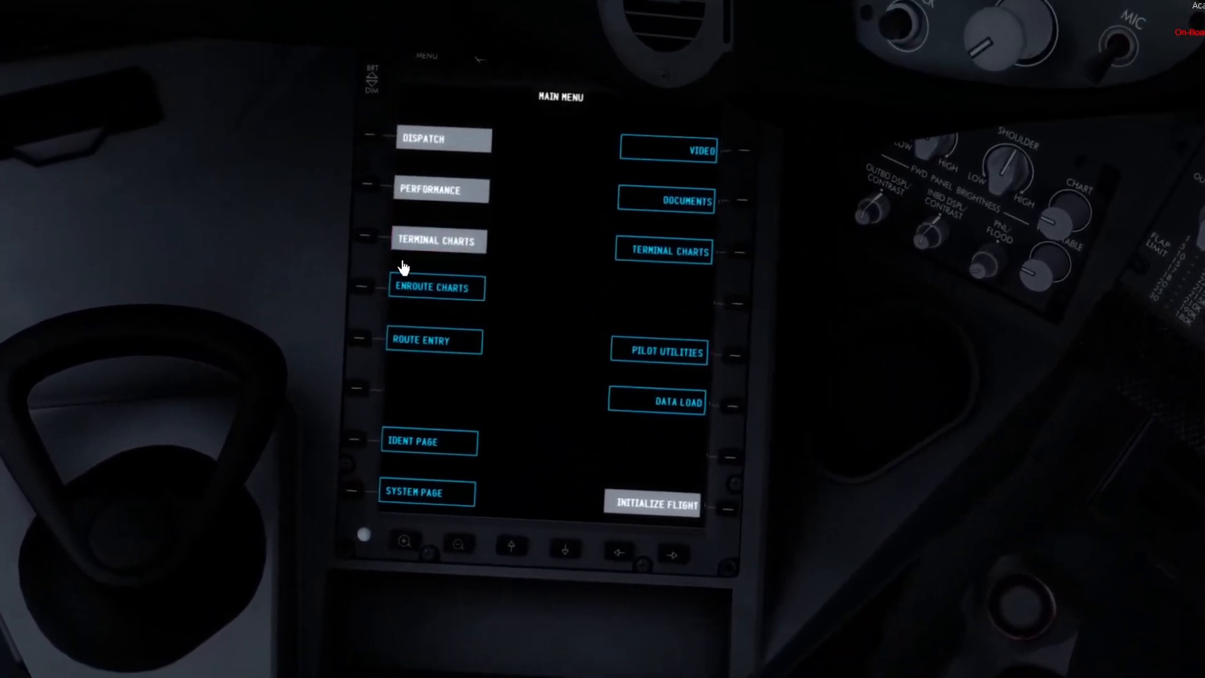
mouse_move(290, 305)
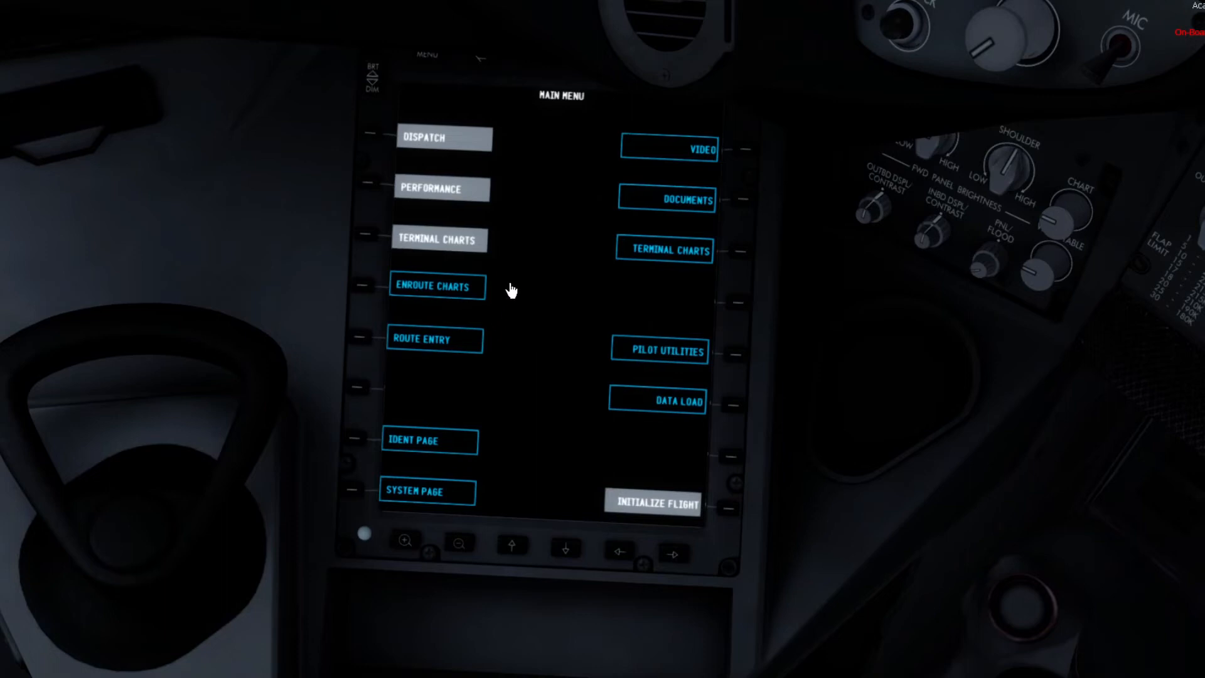
mouse_move(415, 301)
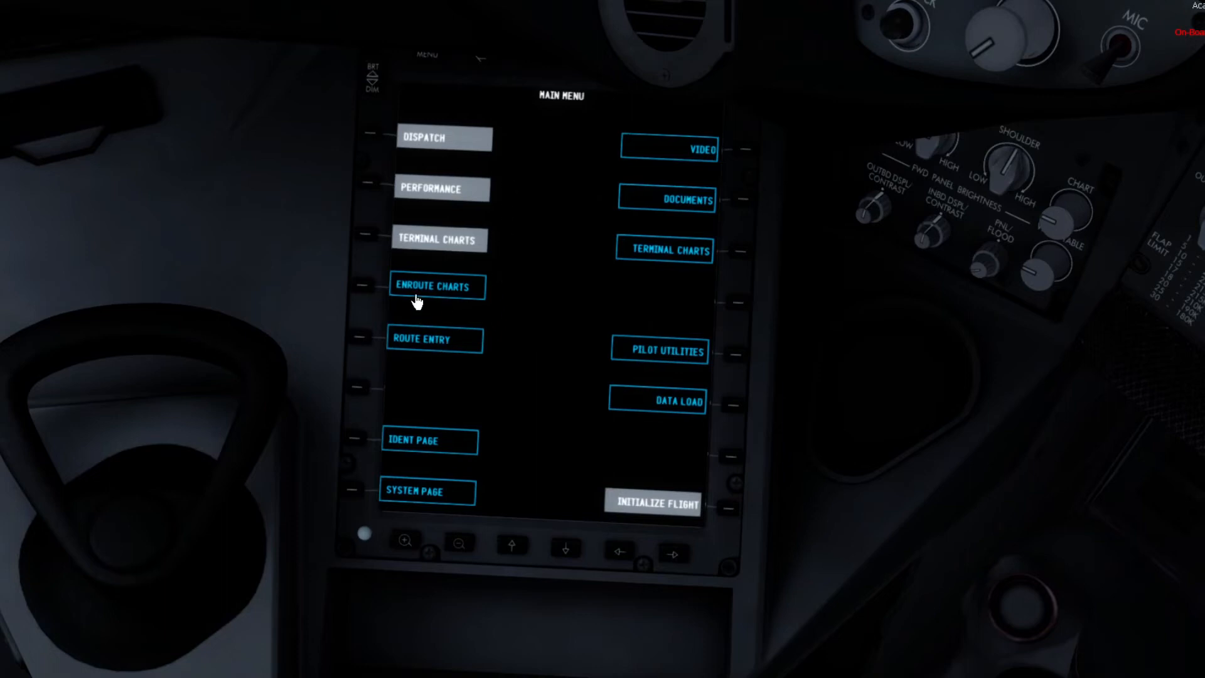
mouse_move(384, 300)
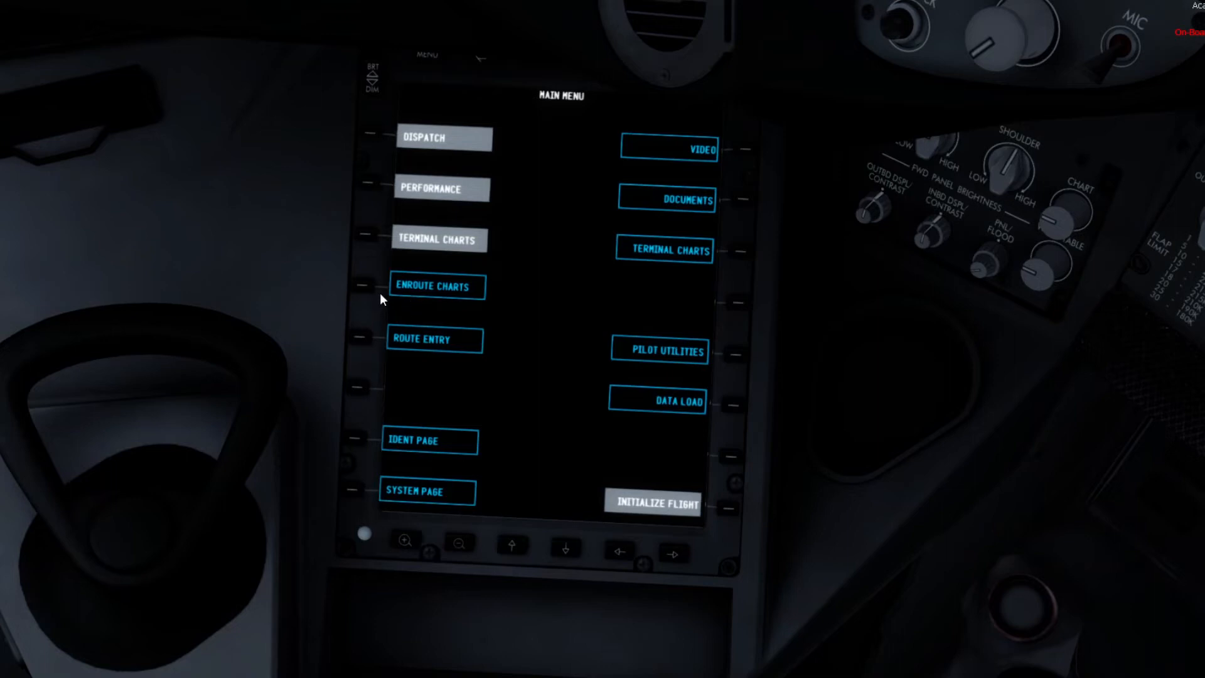
Step: On DISPATCH, fill tanks to about 74/79/74 % and set passenger/cargo payload, total 529724 LBS
left_click(443, 137)
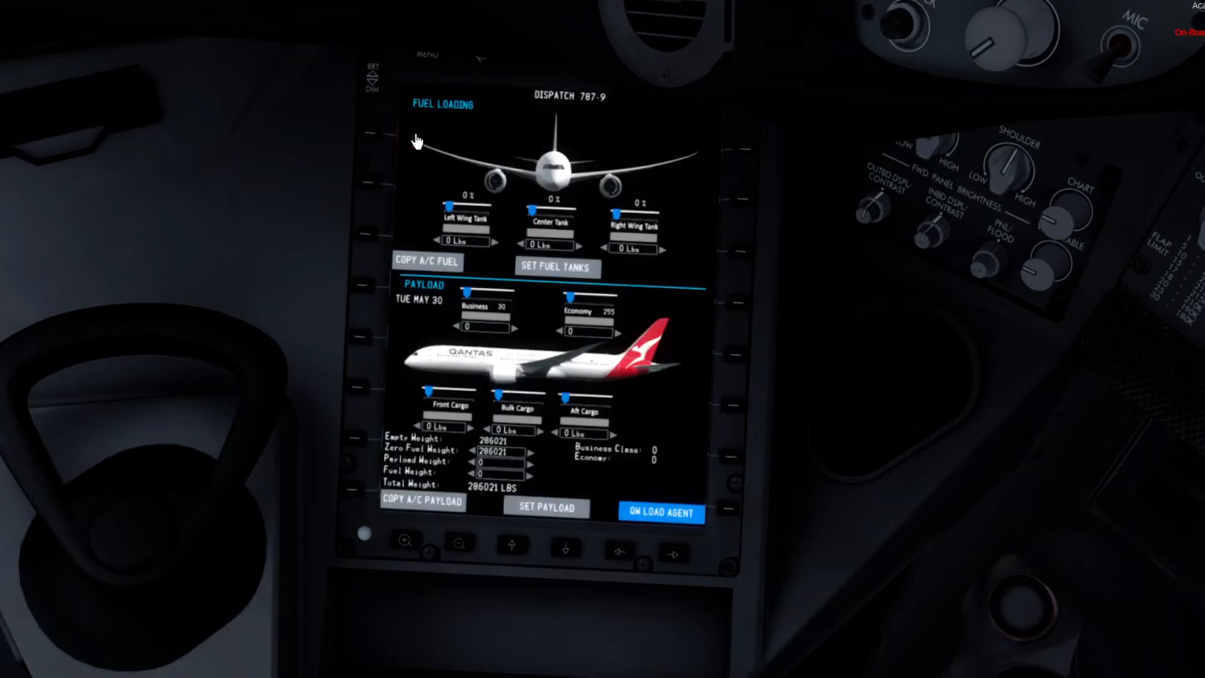
mouse_move(461, 217)
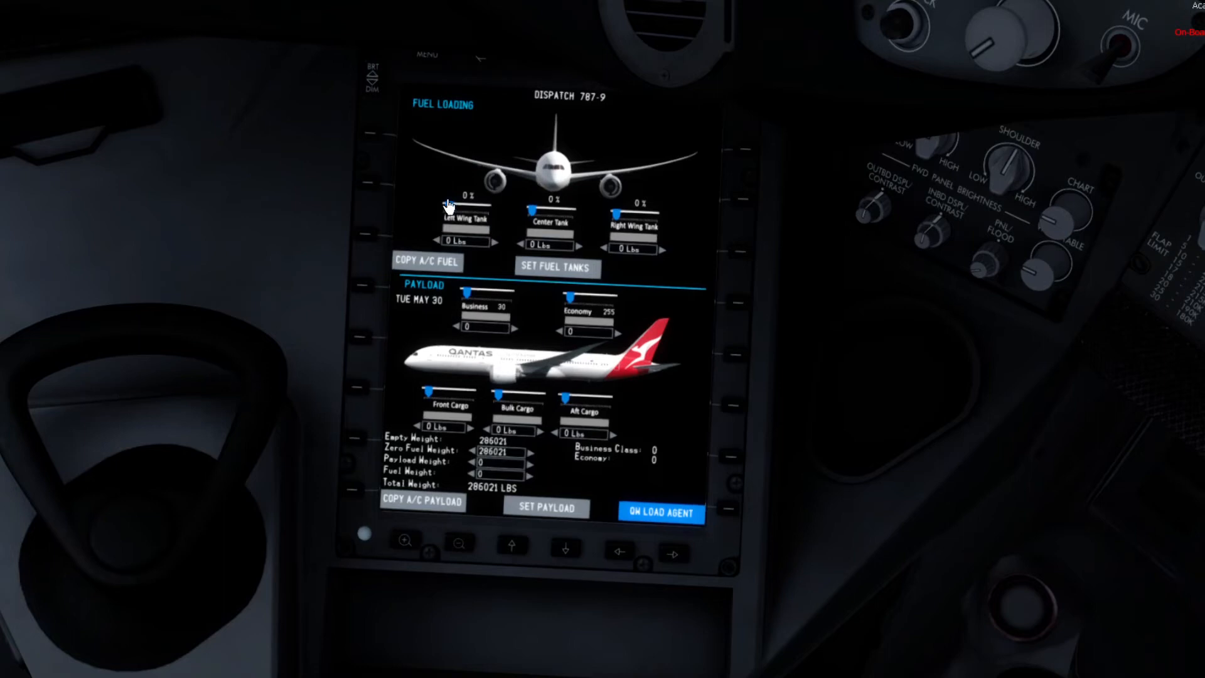
mouse_move(477, 485)
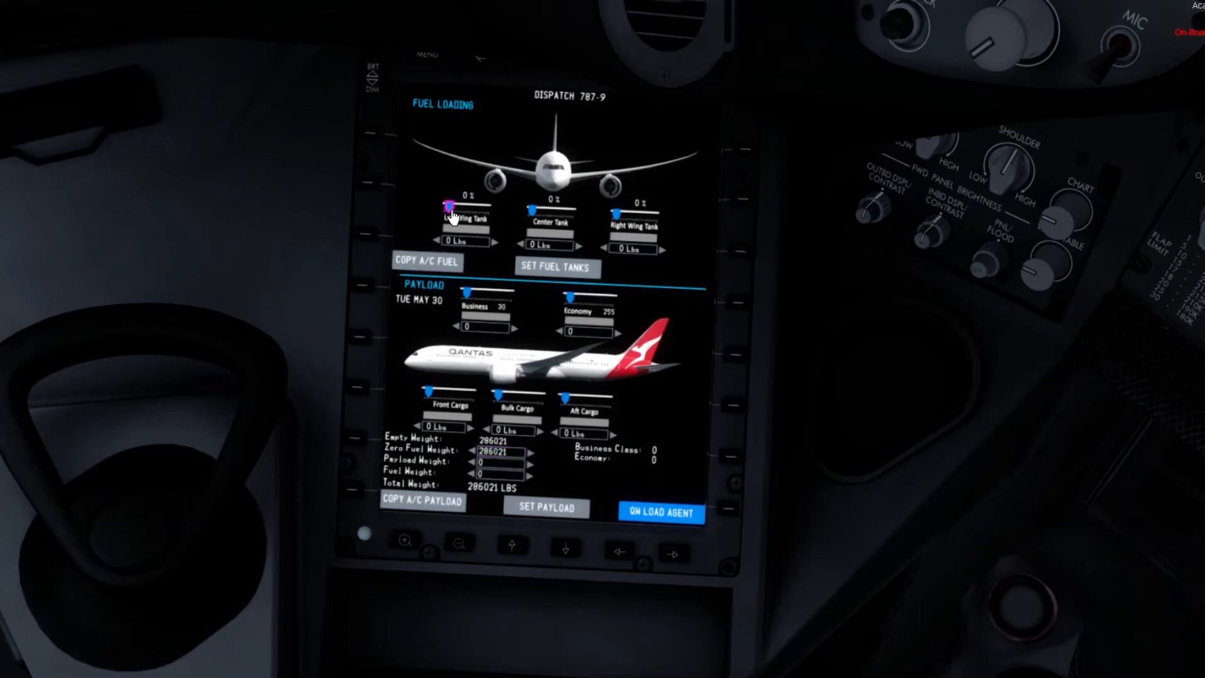
left_click(555, 266)
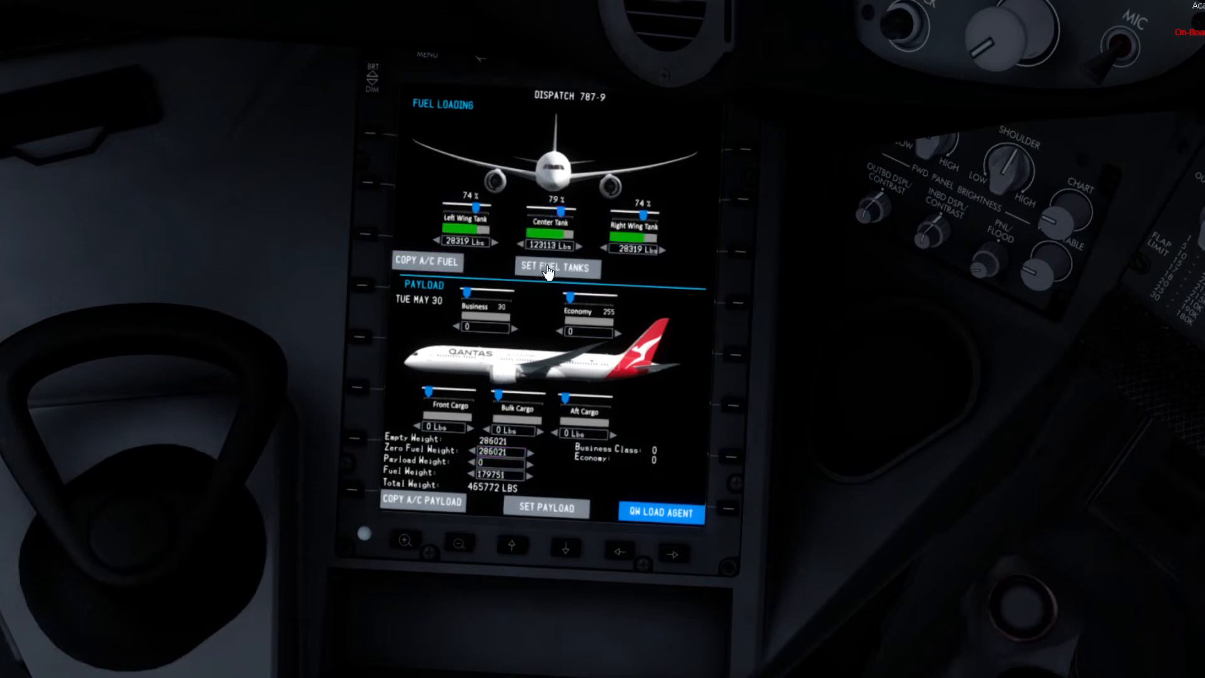
mouse_move(482, 307)
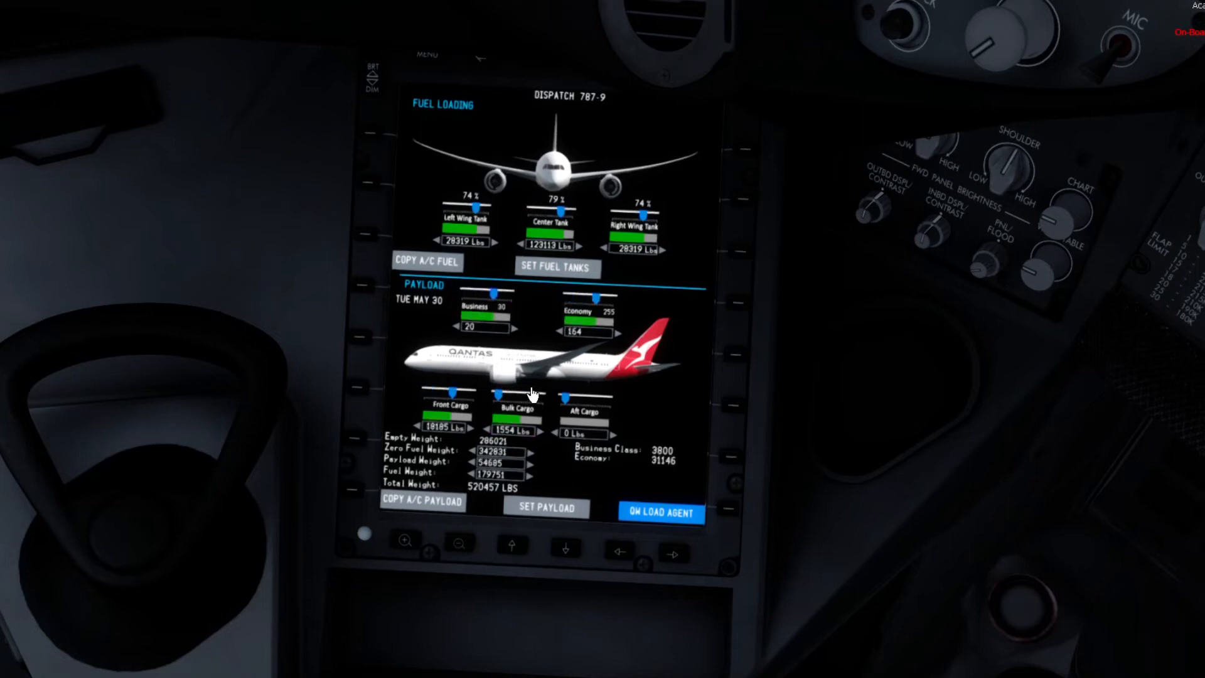
left_click(546, 509)
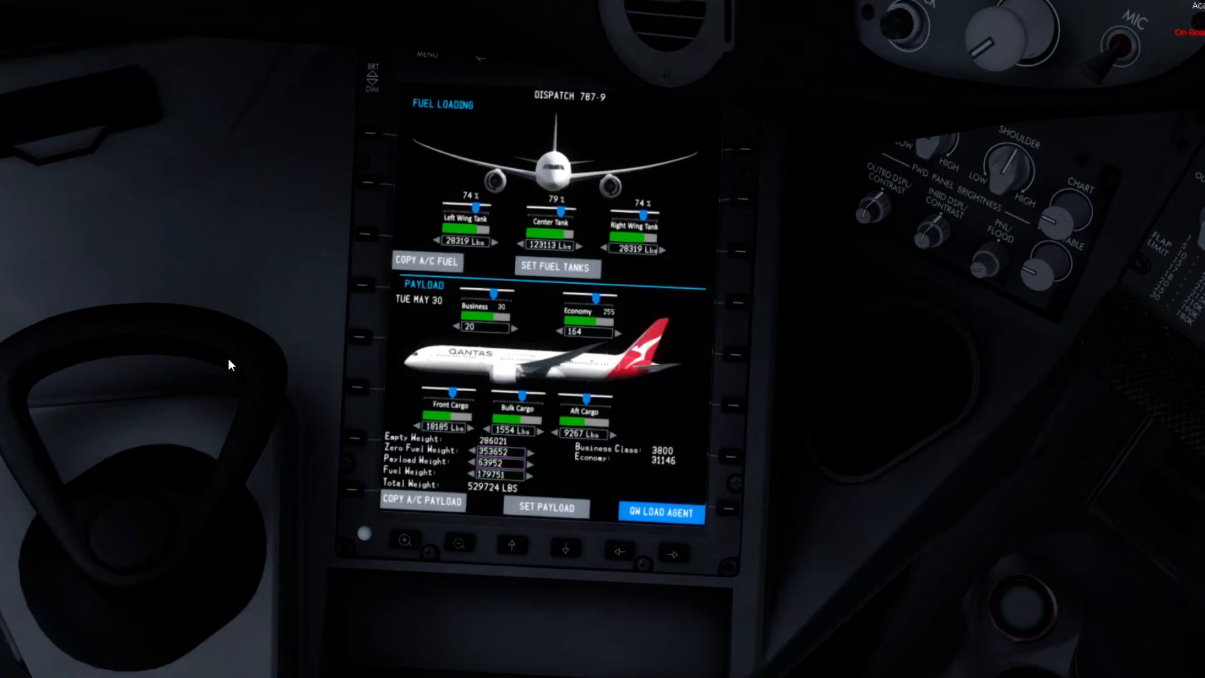
mouse_move(475, 68)
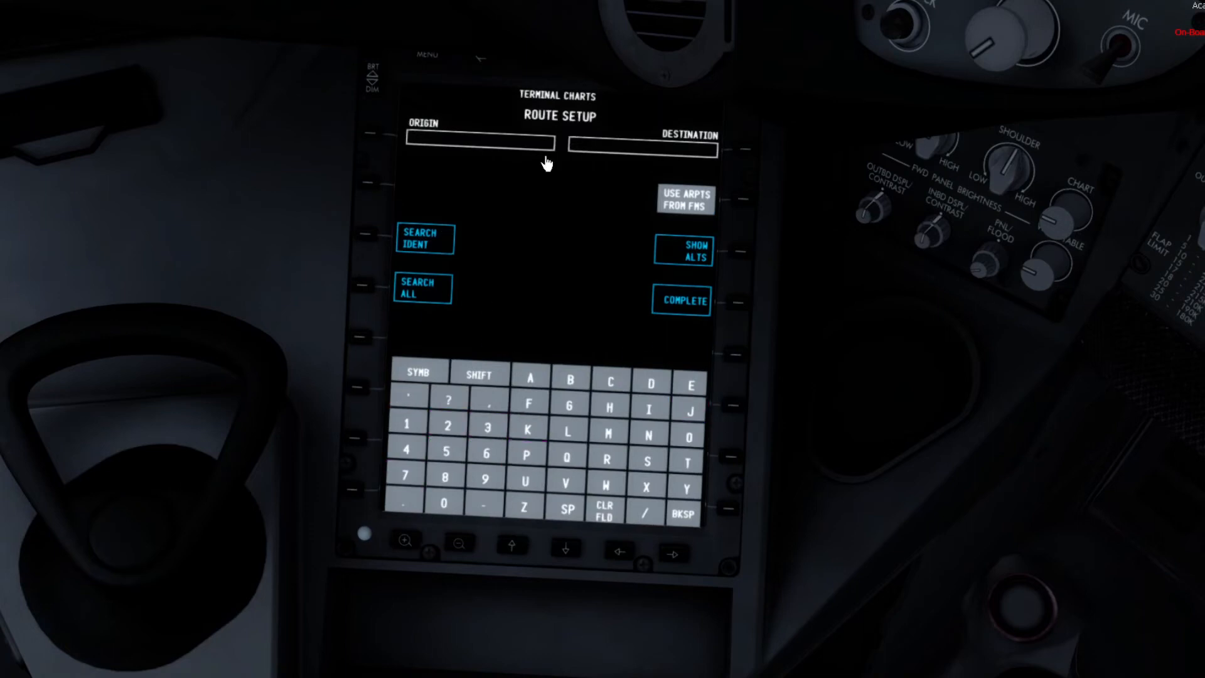
Step: Return from the dispatch/terminal charts setup to the EFB MAIN MENU
left_click(408, 395)
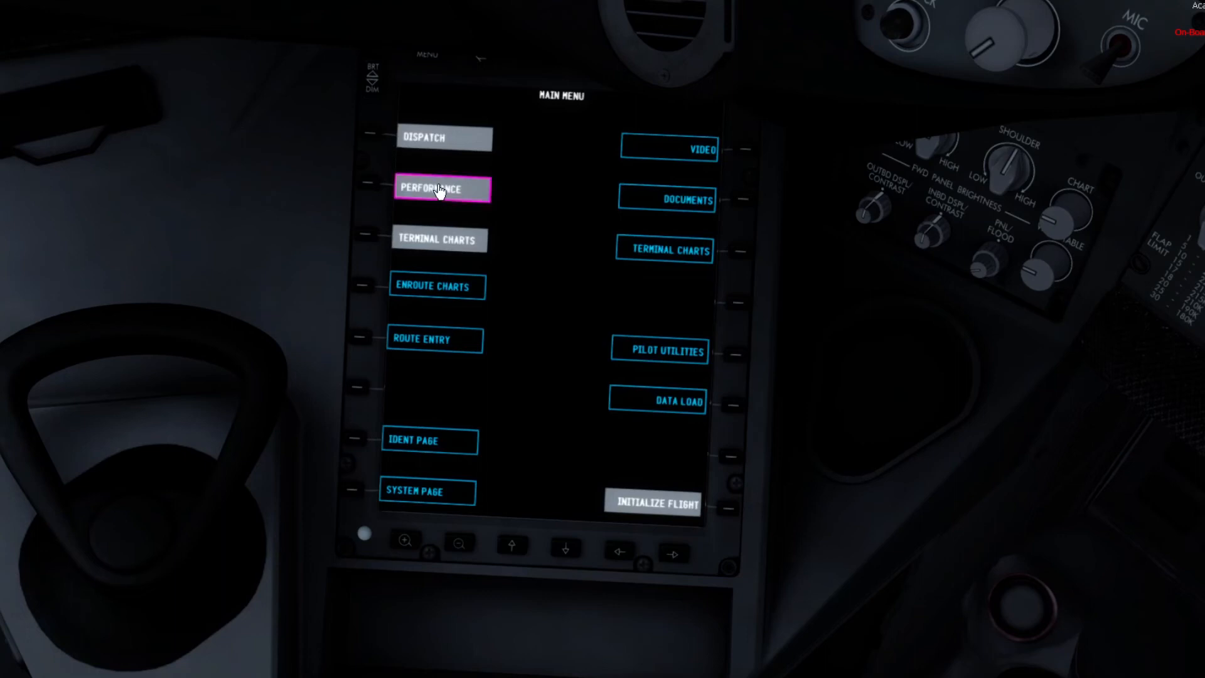
Step: On the PERFORMANCE page, set the airport via the airport search
left_click(444, 188)
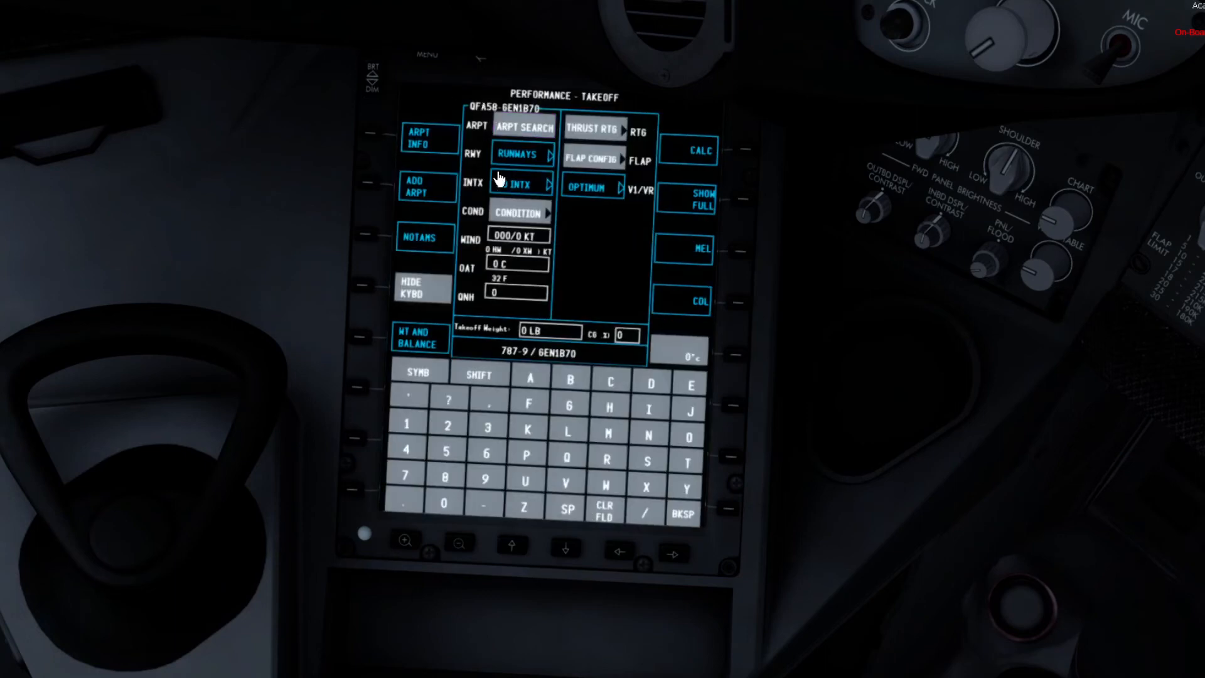
left_click(522, 127)
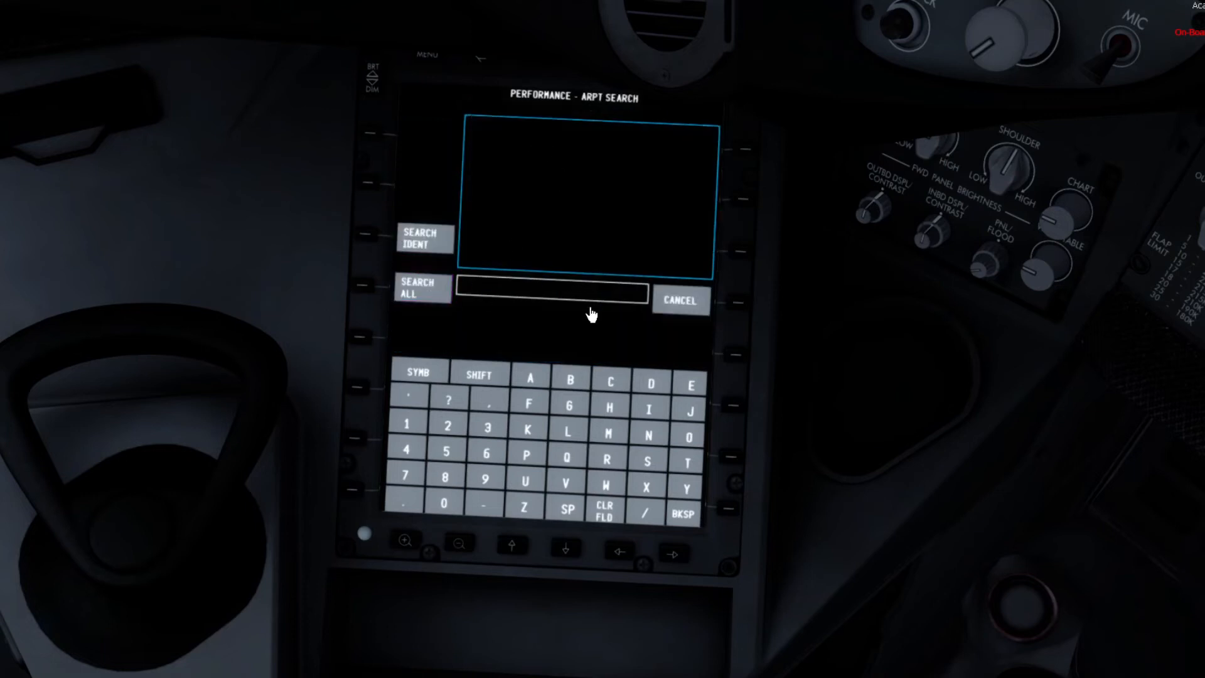
mouse_move(430, 136)
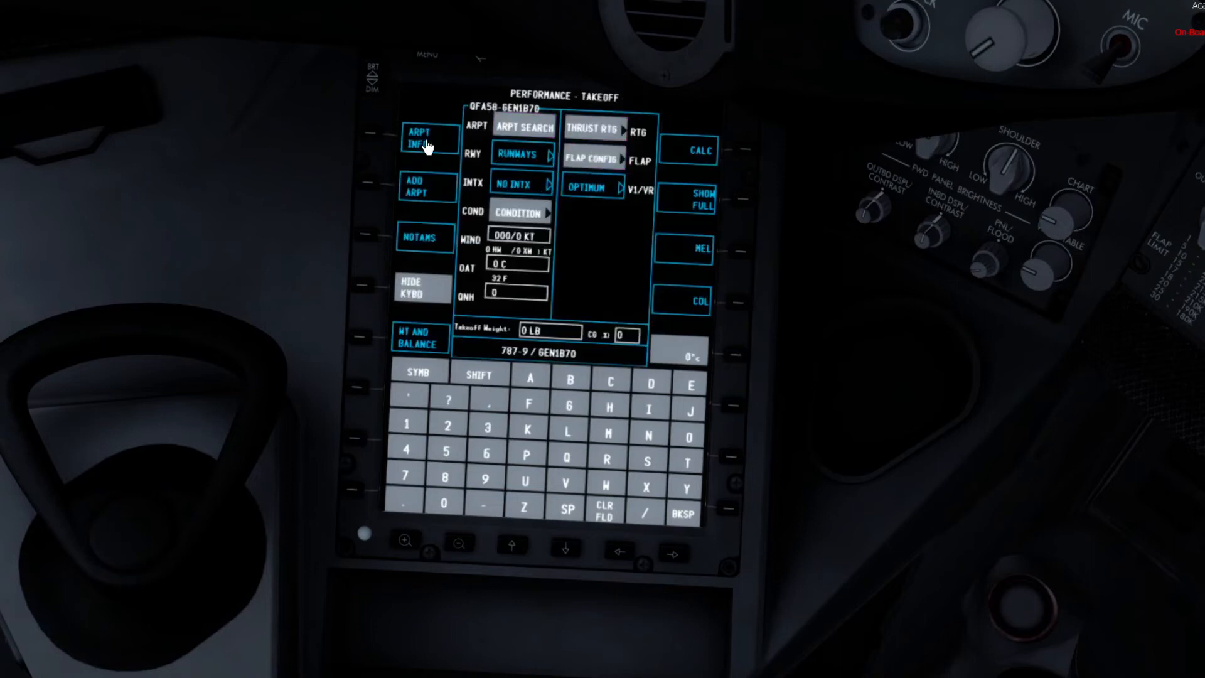
left_click(594, 128)
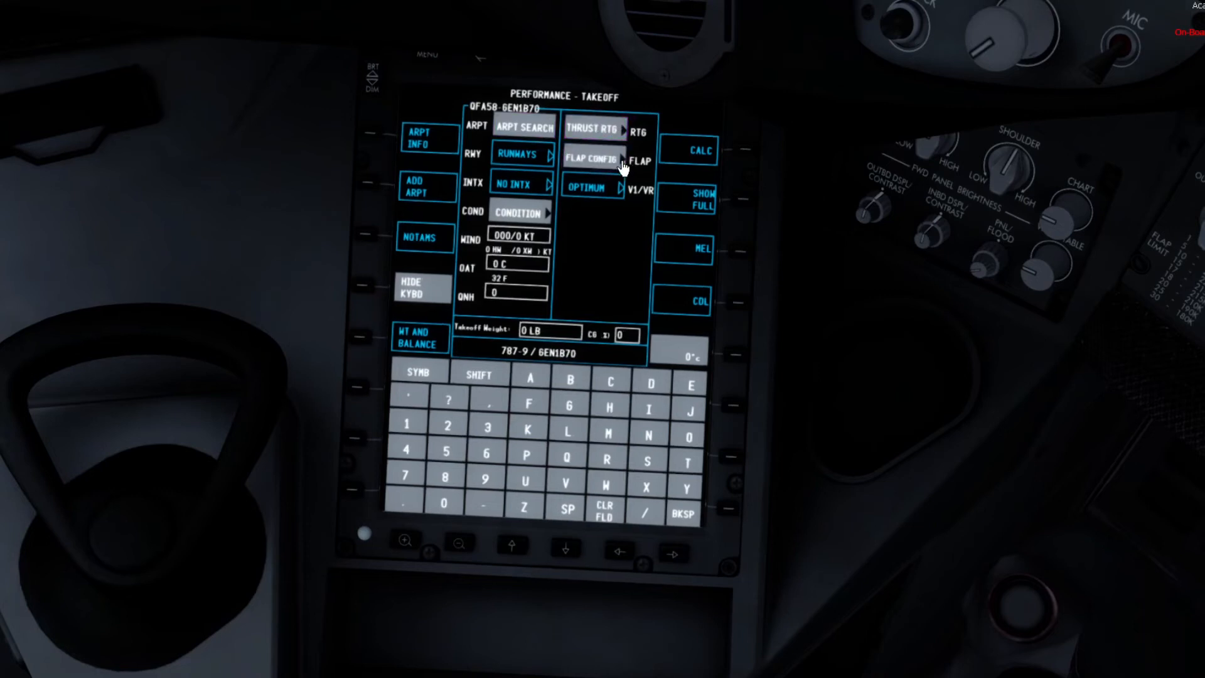
right_click(596, 157)
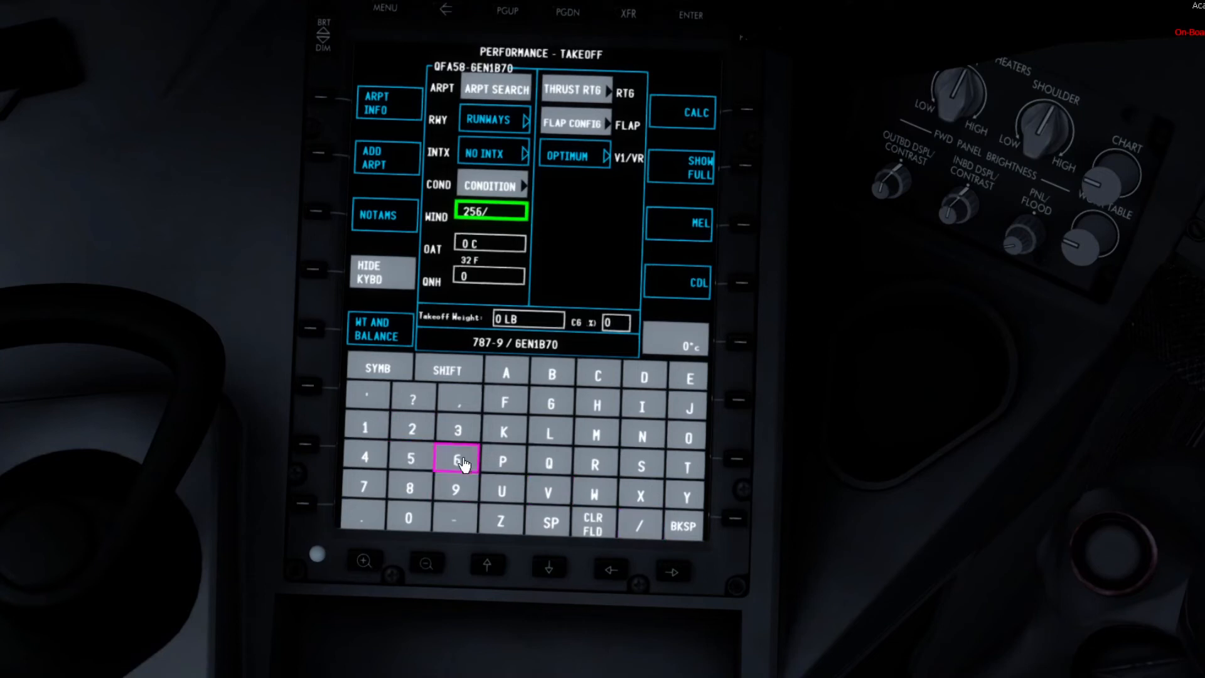
Step: Enter the takeoff wind 256/68 KT on the keypad
left_click(456, 459)
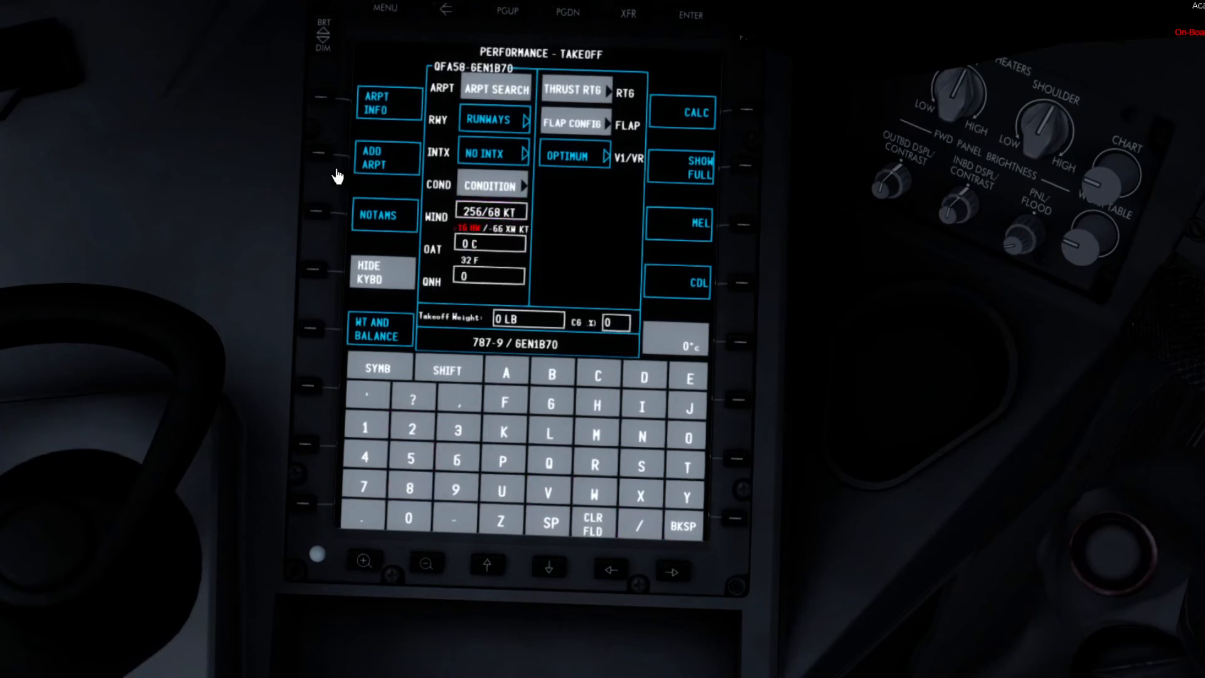
left_click(489, 211)
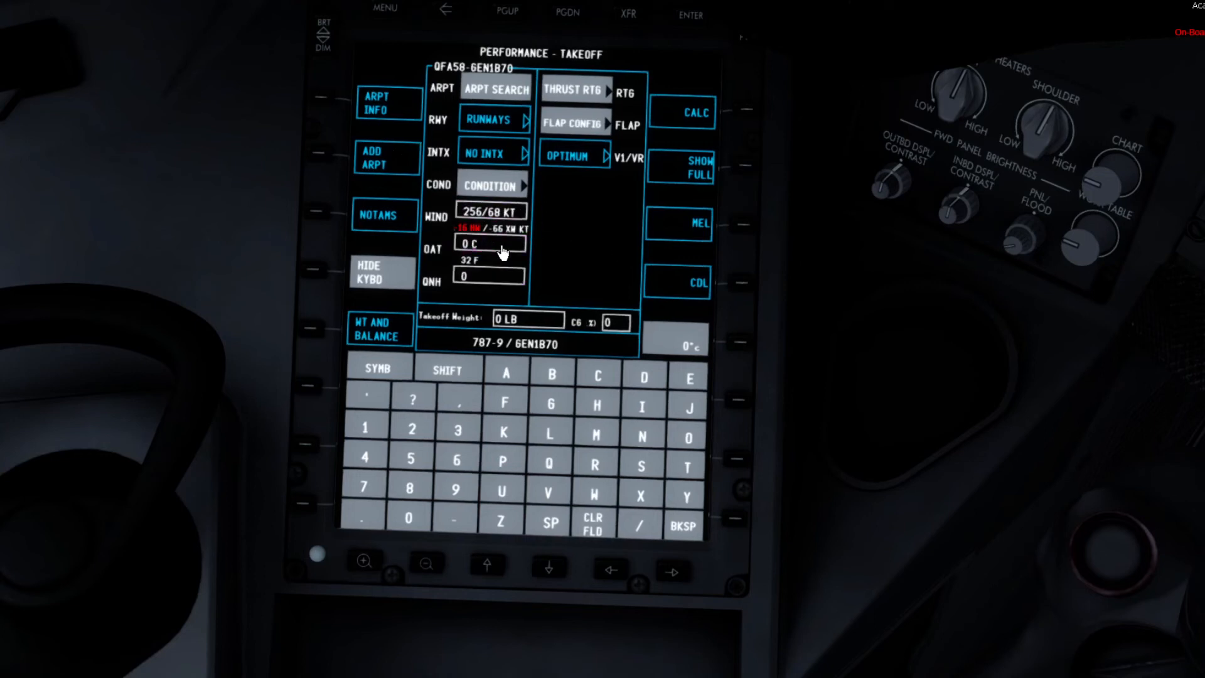
left_click(488, 277)
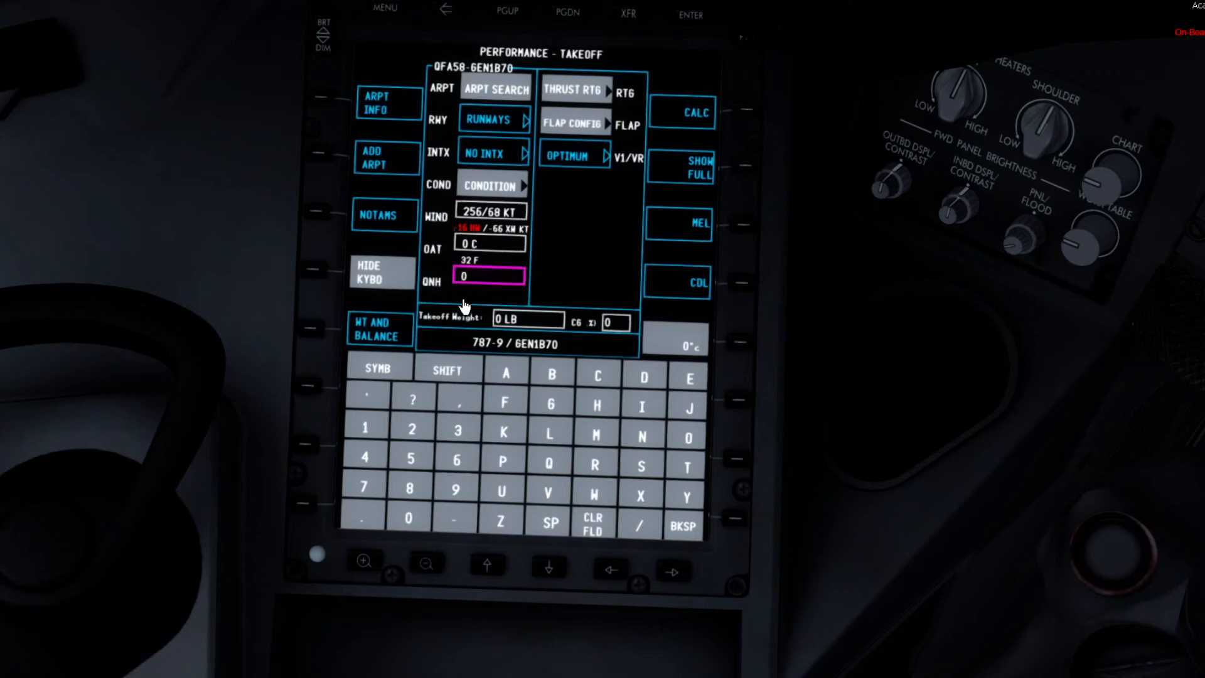
left_click(490, 243)
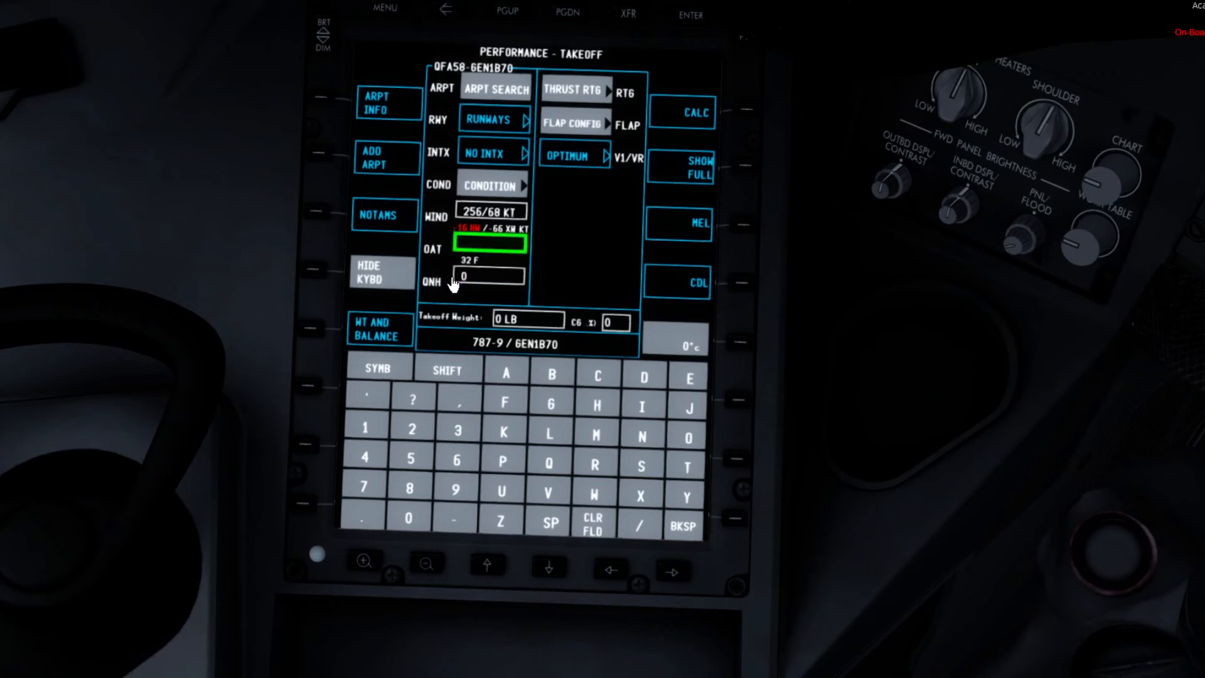
mouse_move(498, 298)
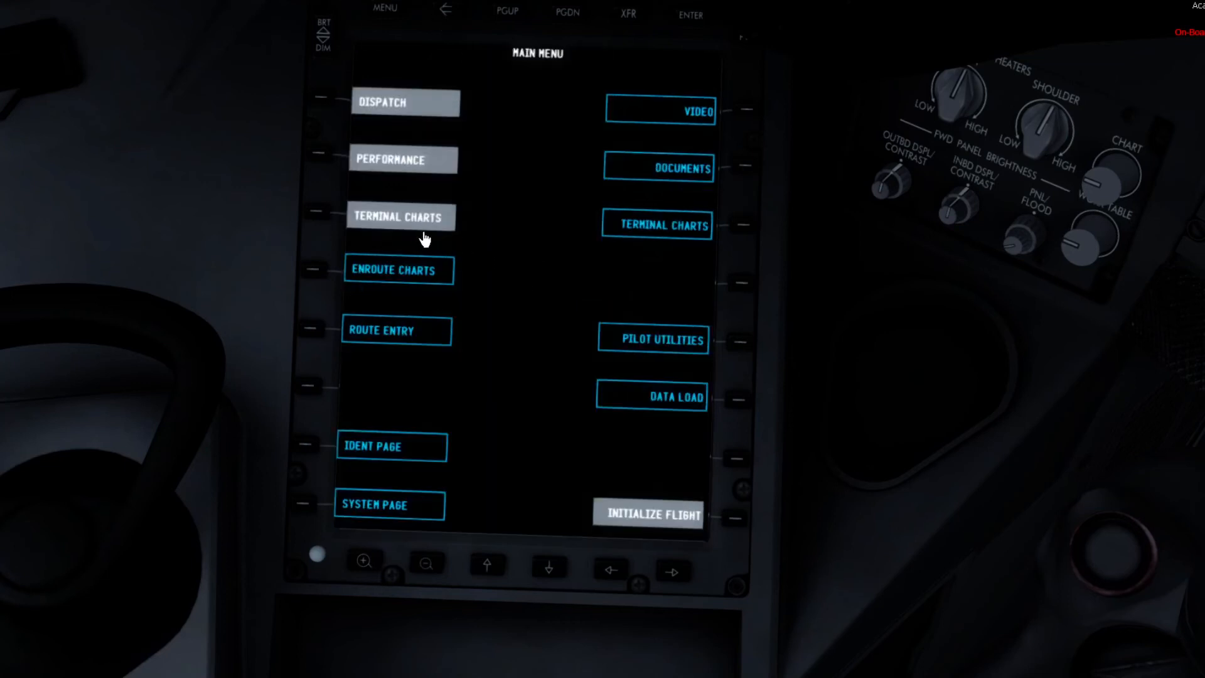
Step: Trigger INITIALIZE FLIGHT on the EFB, then show PERF INIT on the CDU
left_click(398, 218)
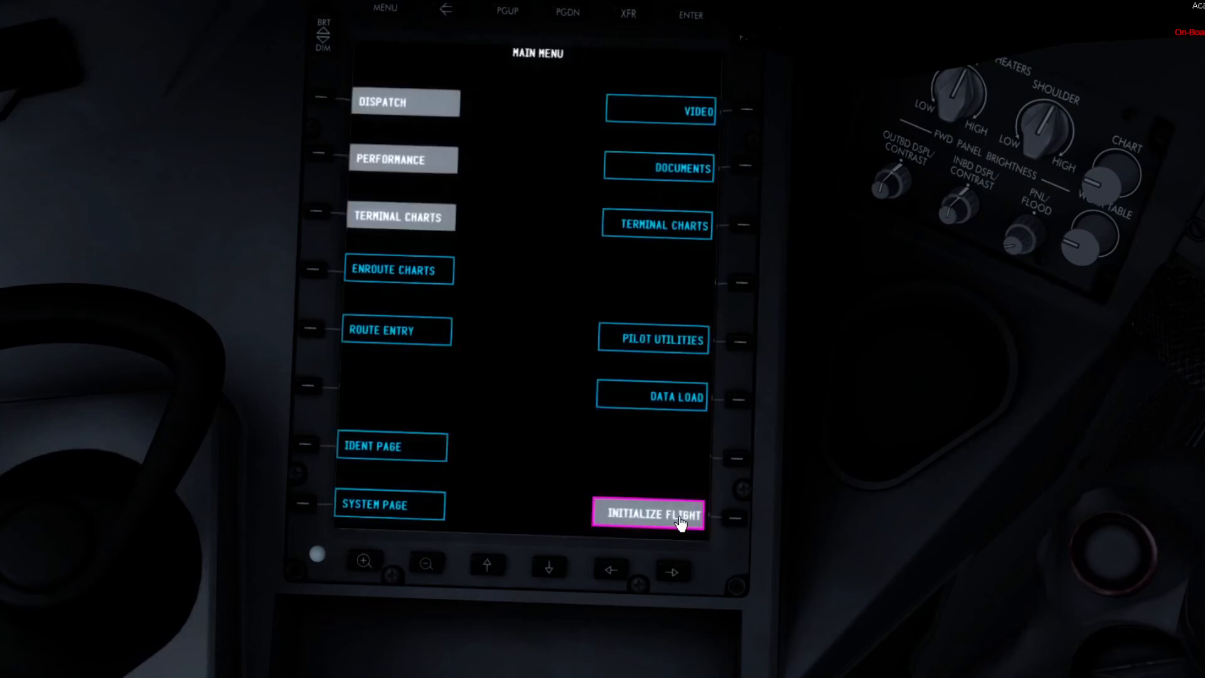
left_click(650, 515)
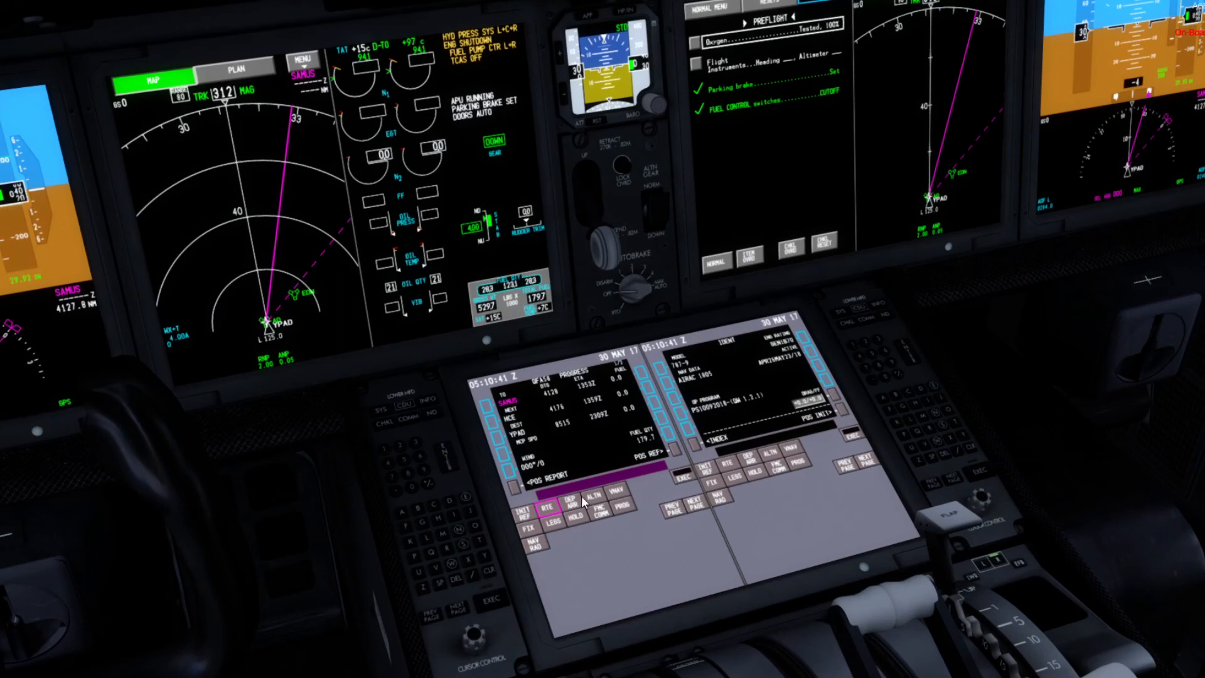
left_click(541, 509)
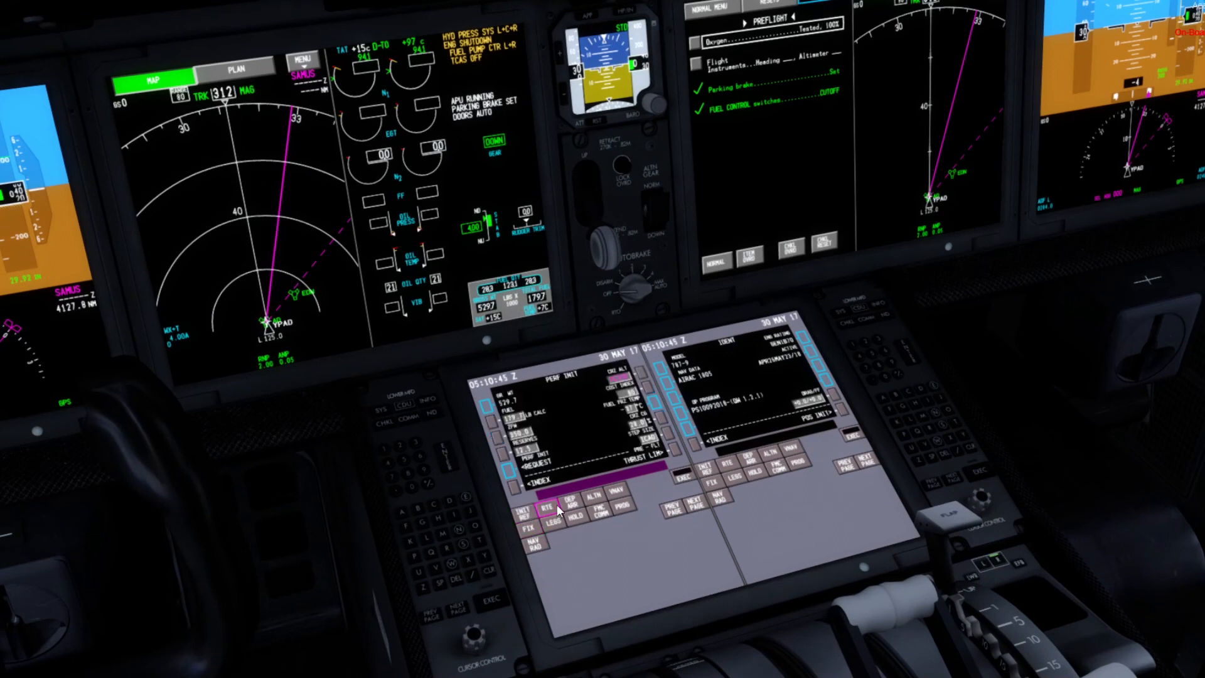
left_click(548, 509)
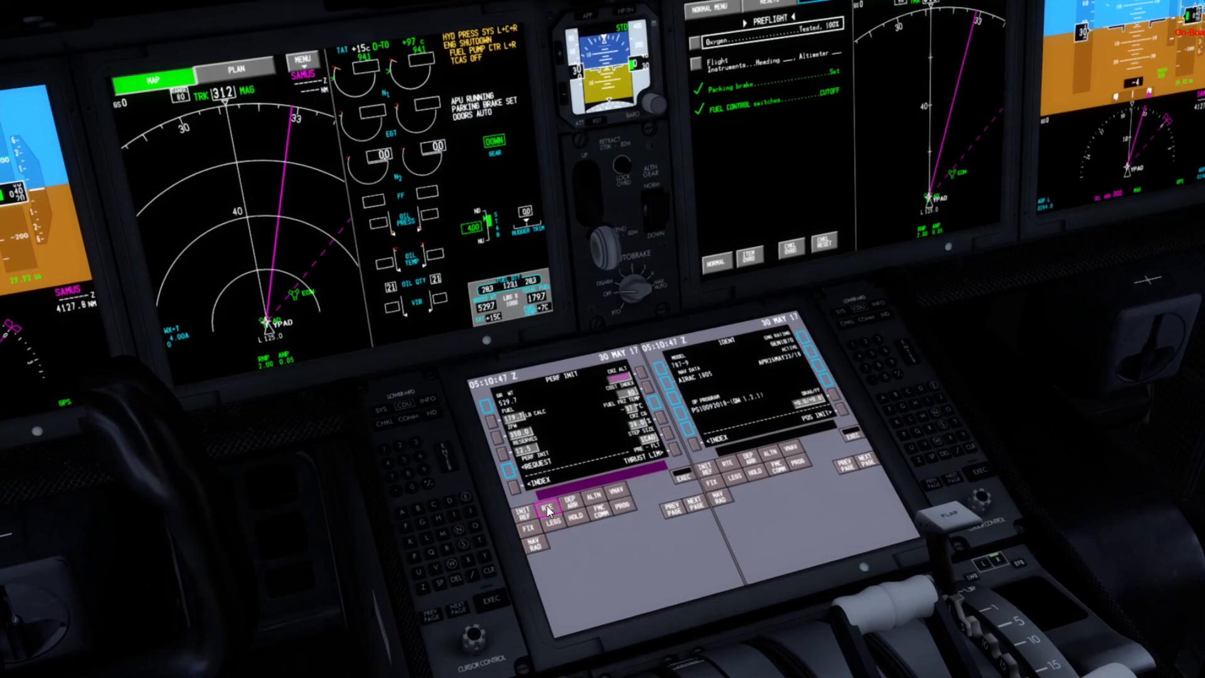